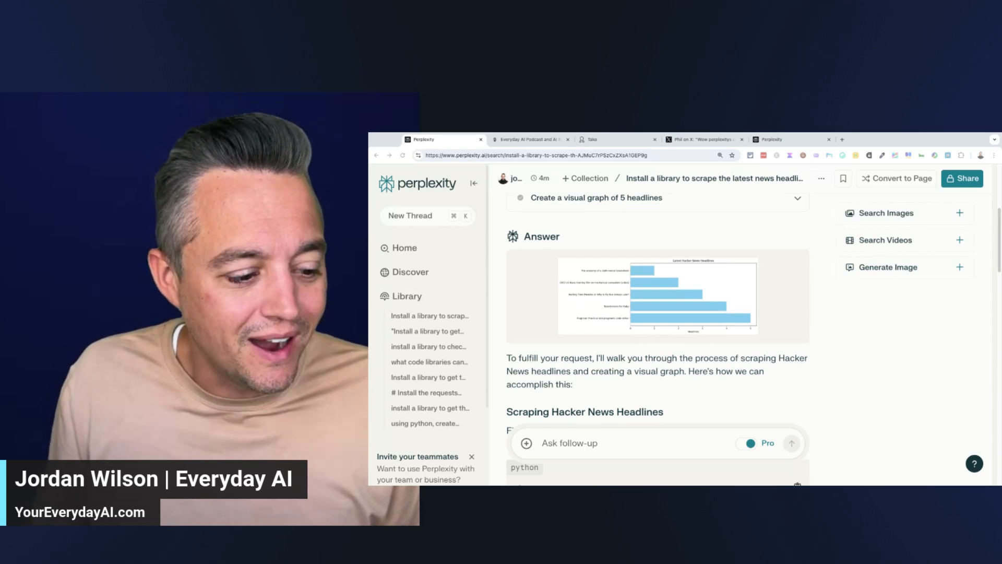
Switch to the Everyday AI website tab after the Hacker News chart answer.
left_click(529, 139)
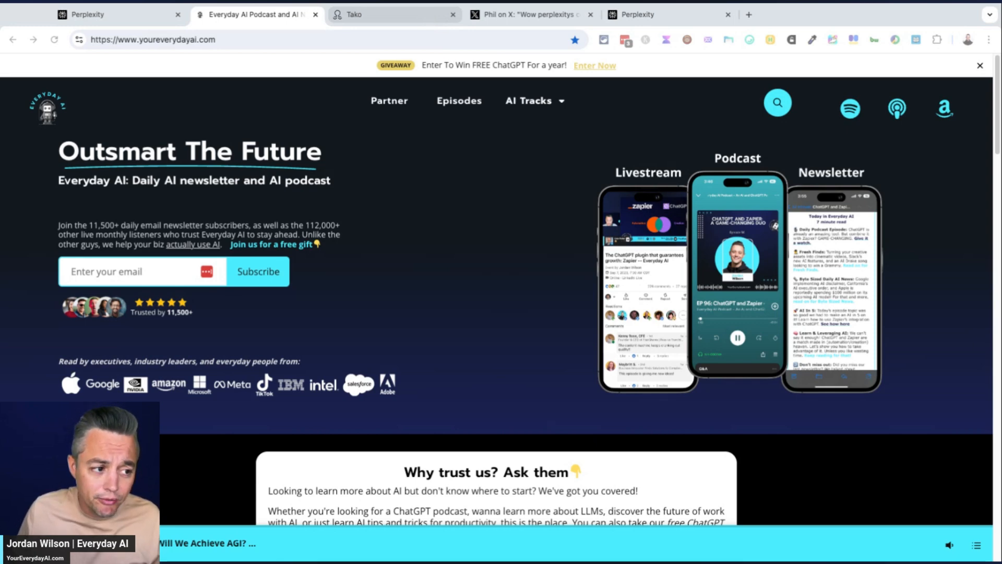
Open the Tako and Perplexity integration blog post and scroll to its top.
left_click(395, 14)
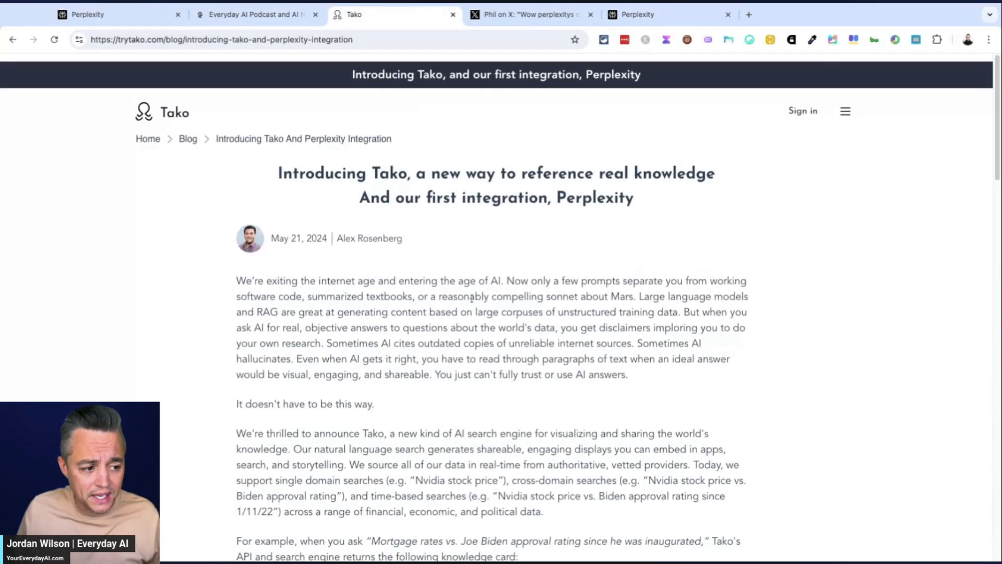
scroll("up", 3)
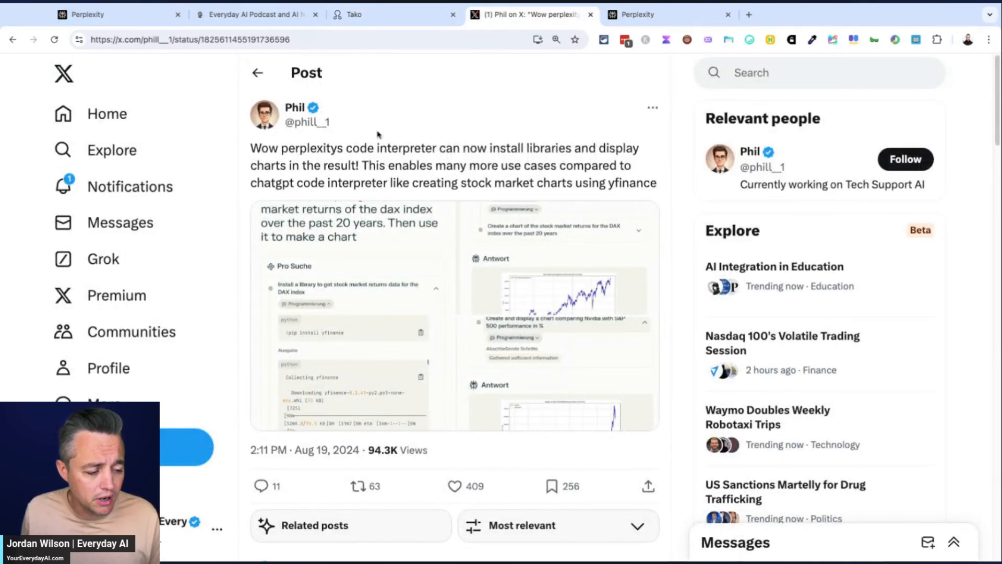
mouse_move(510, 231)
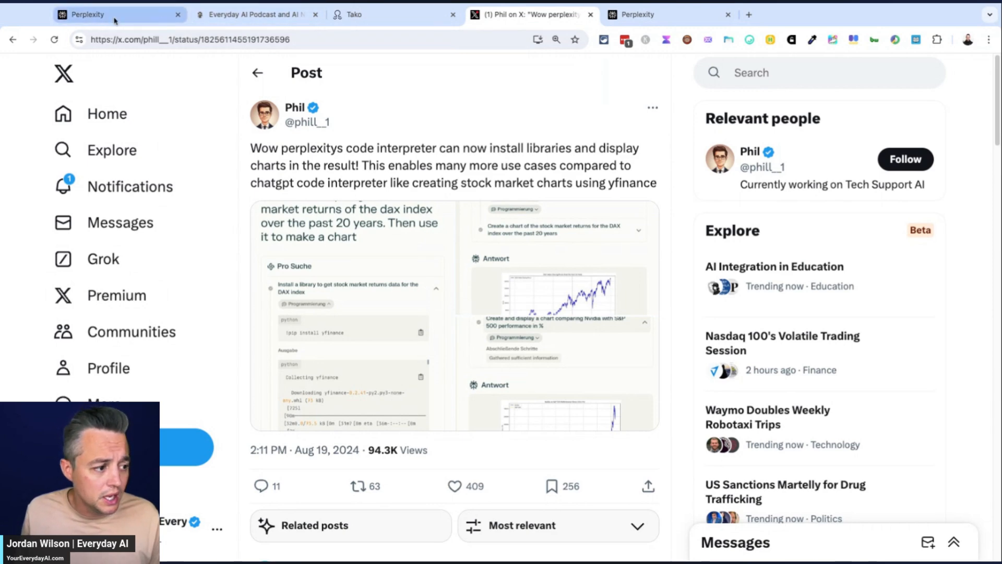
Ask Perplexity to install a library and chart Apple's 20-year stock returns.
left_click(96, 14)
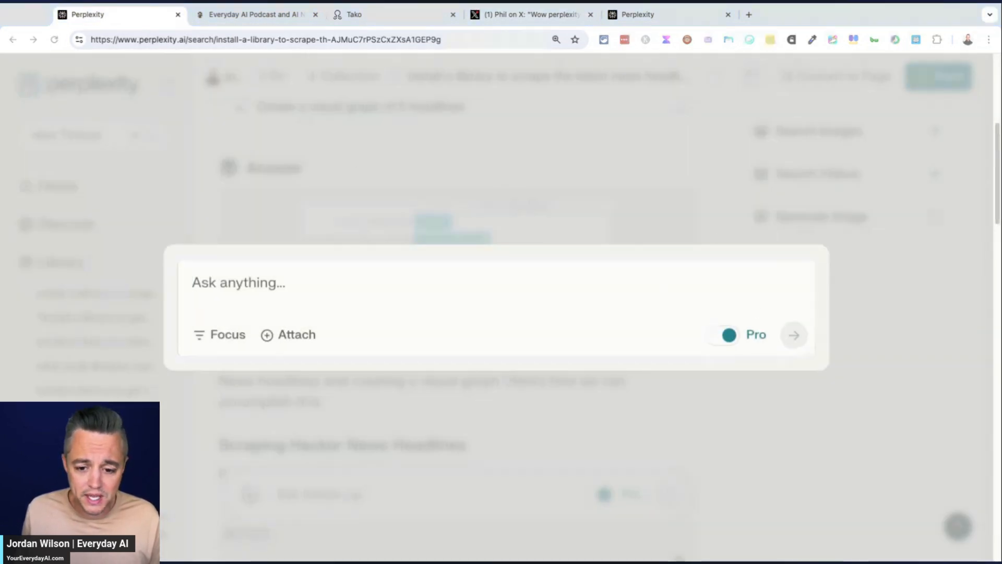
type("install a library to get the stock market returns of Apple over the last 20 years. then use it to make a chart")
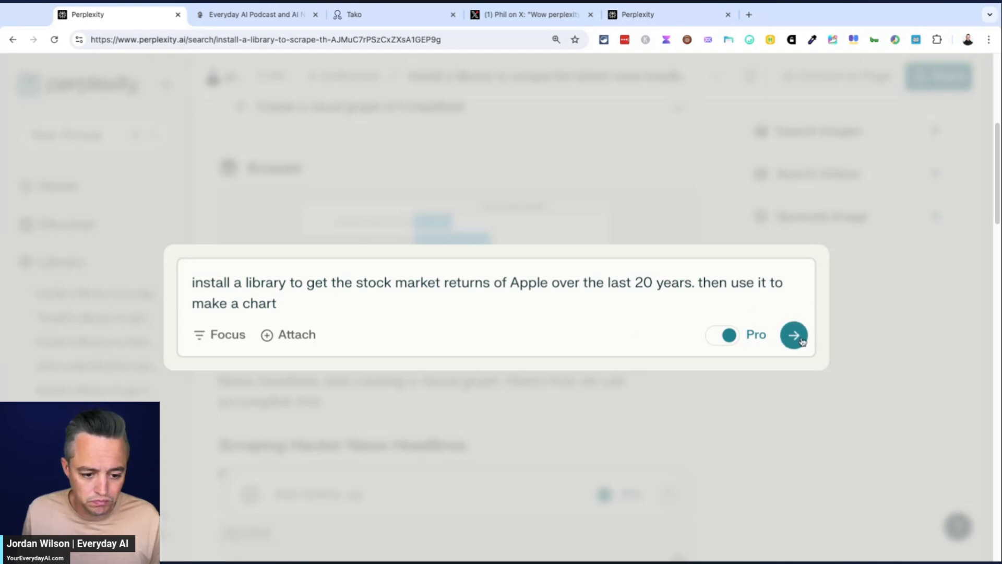
left_click(794, 334)
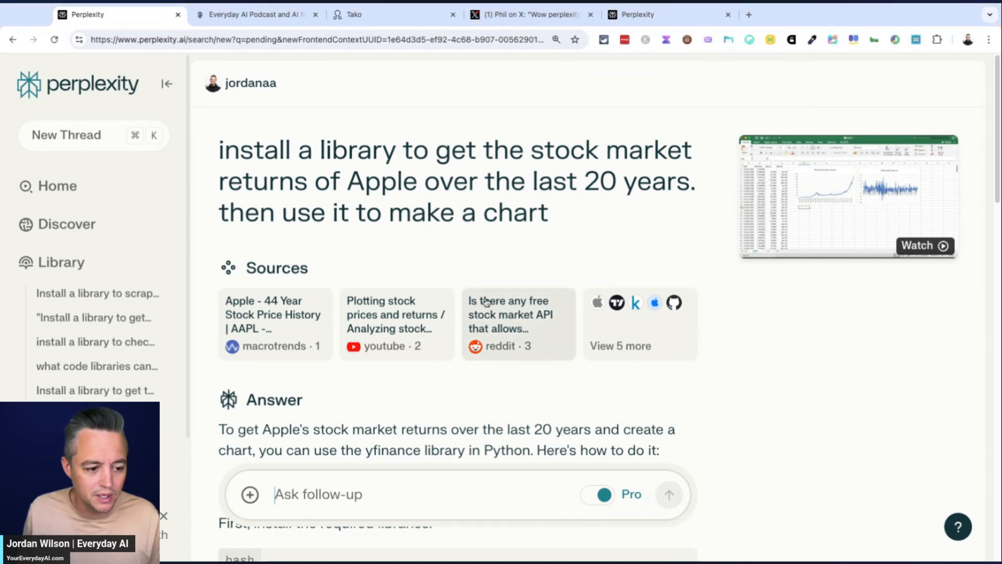
Scroll through the answer, which returns yfinance Python code instead of a chart.
scroll("down", 3)
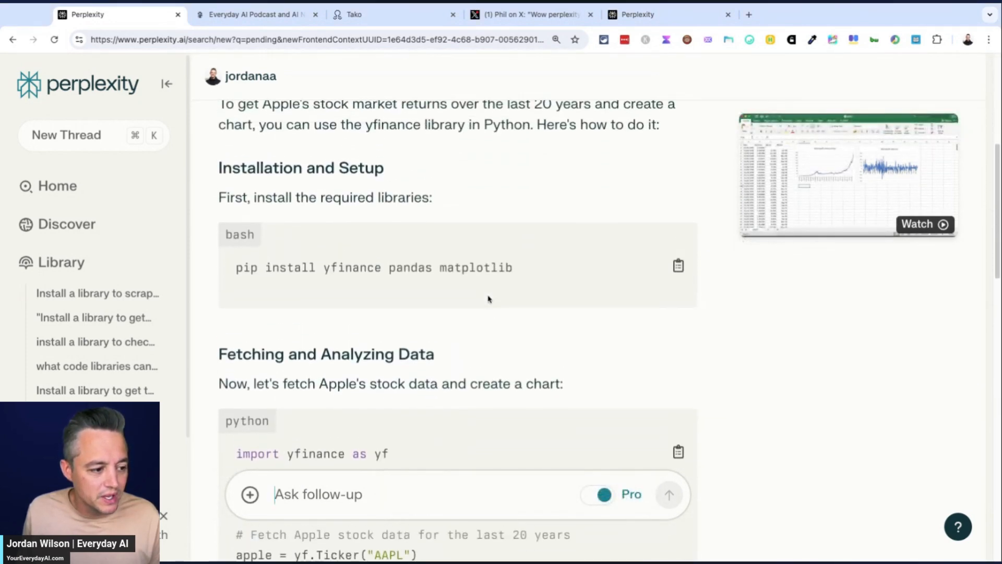
scroll("down", 3)
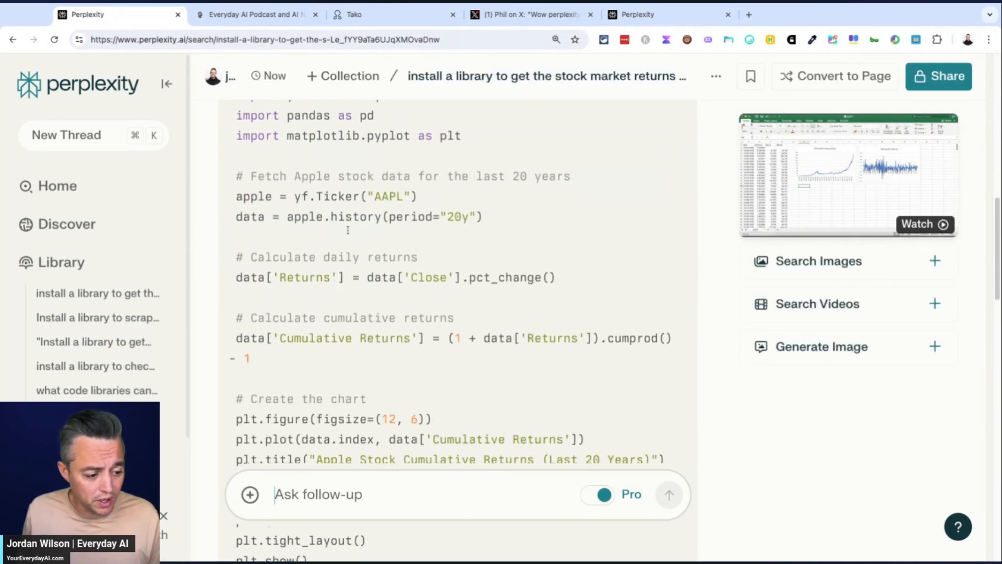
scroll("down", 3)
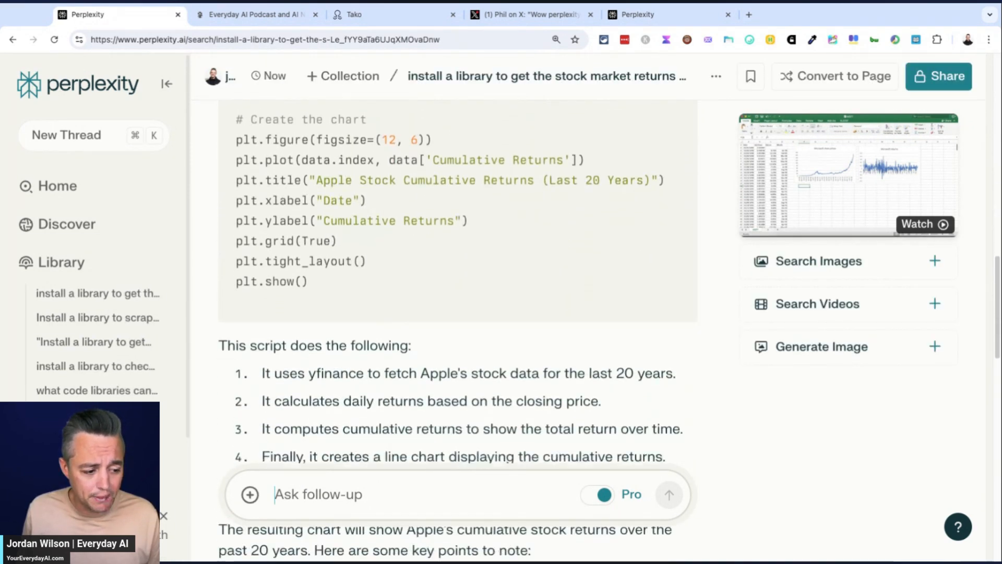
scroll("down", 3)
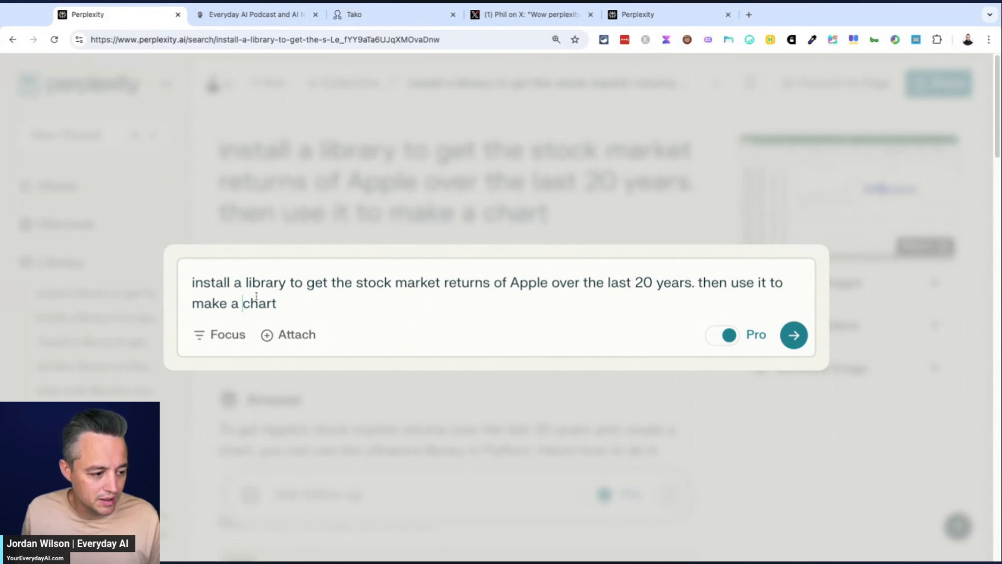
Reword the Apple returns prompt to execute the library and make a visual chart.
type("visuzl")
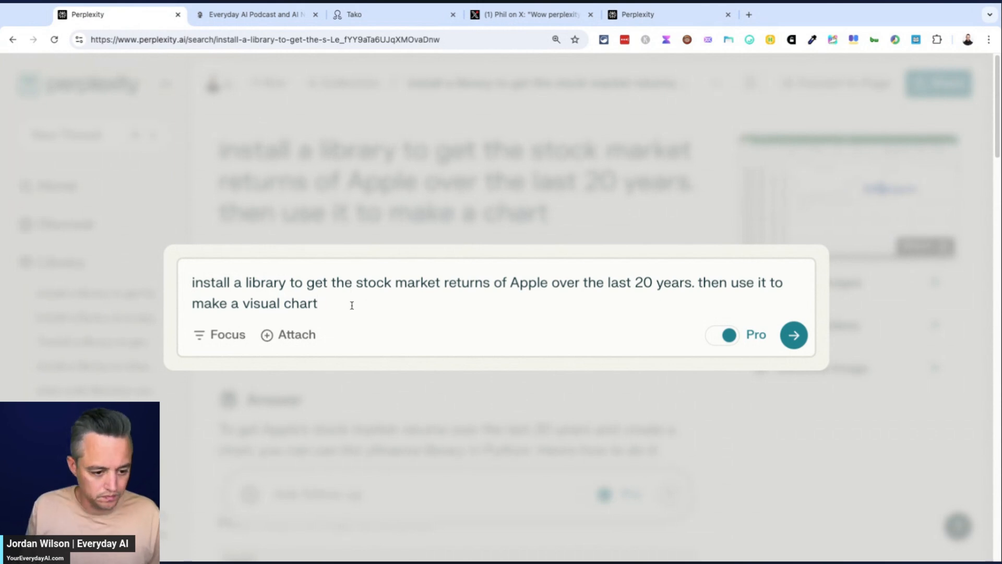
mouse_move(727, 285)
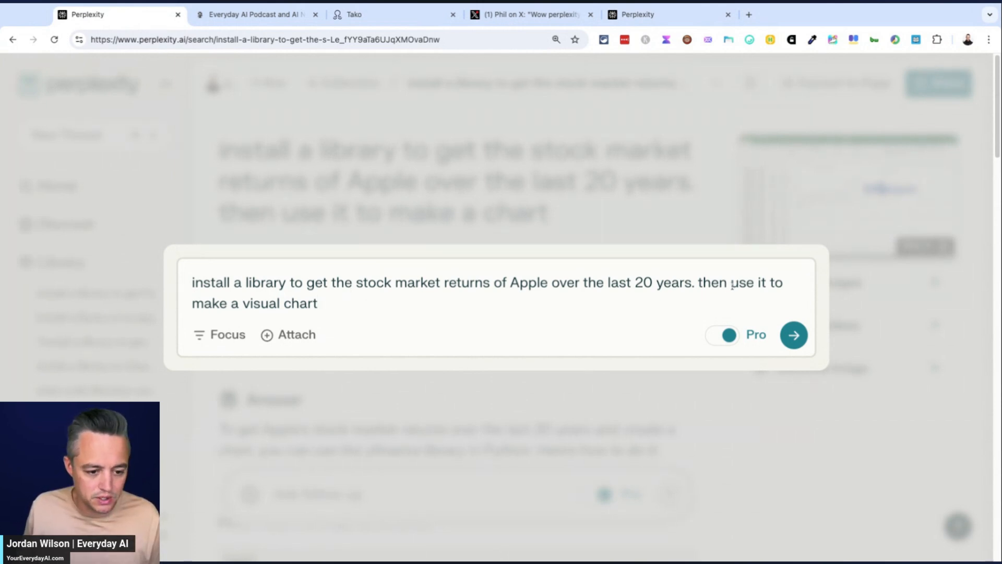
type("execut")
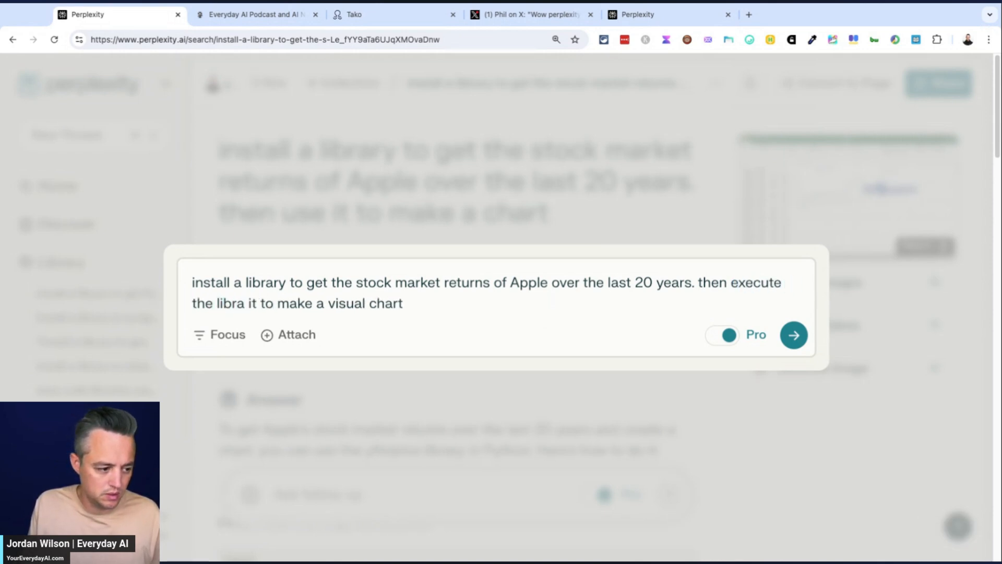
left_click(793, 334)
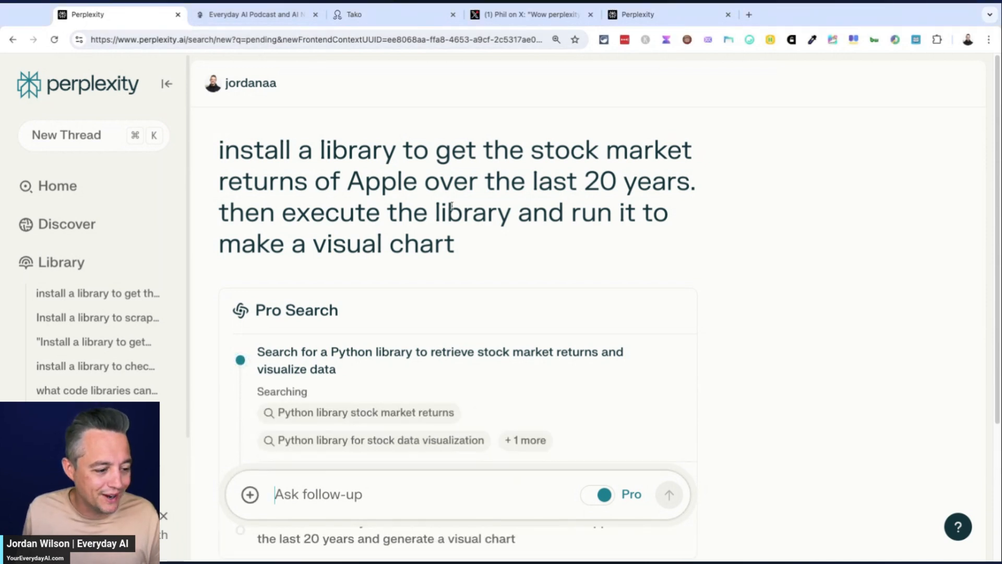
Scroll the reply, which again gives yfinance and matplotlib code.
scroll("down", 3)
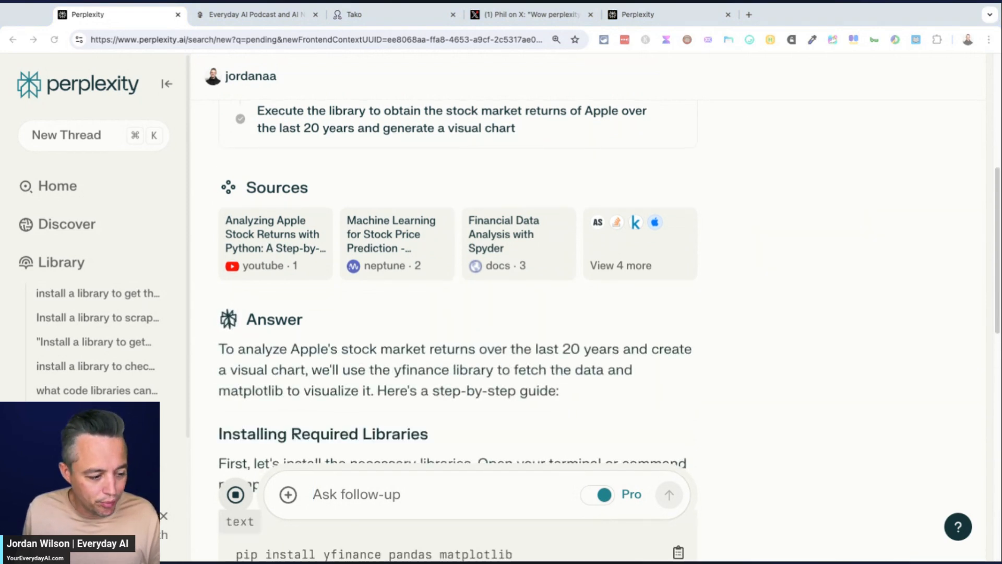
scroll("down", 3)
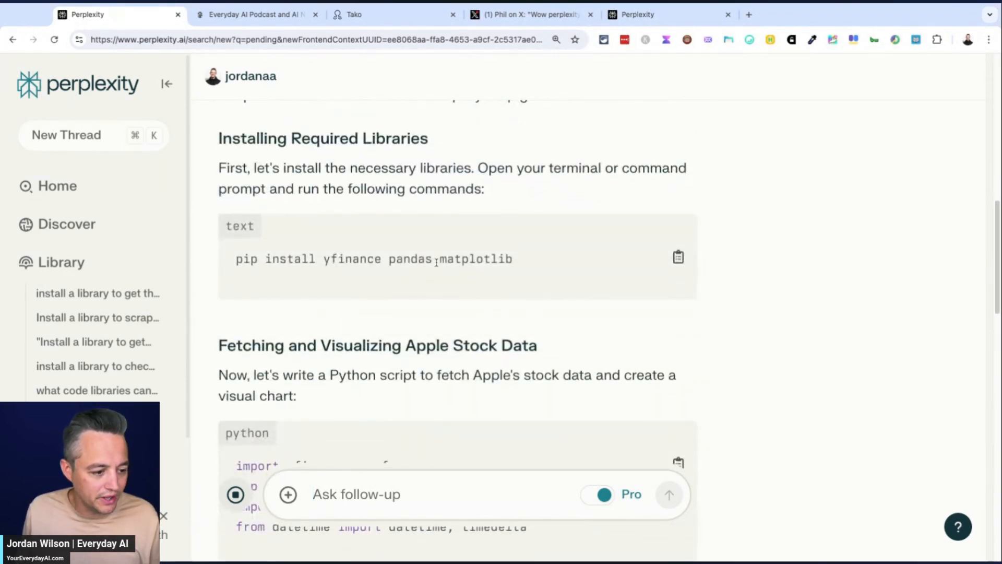
scroll("down", 3)
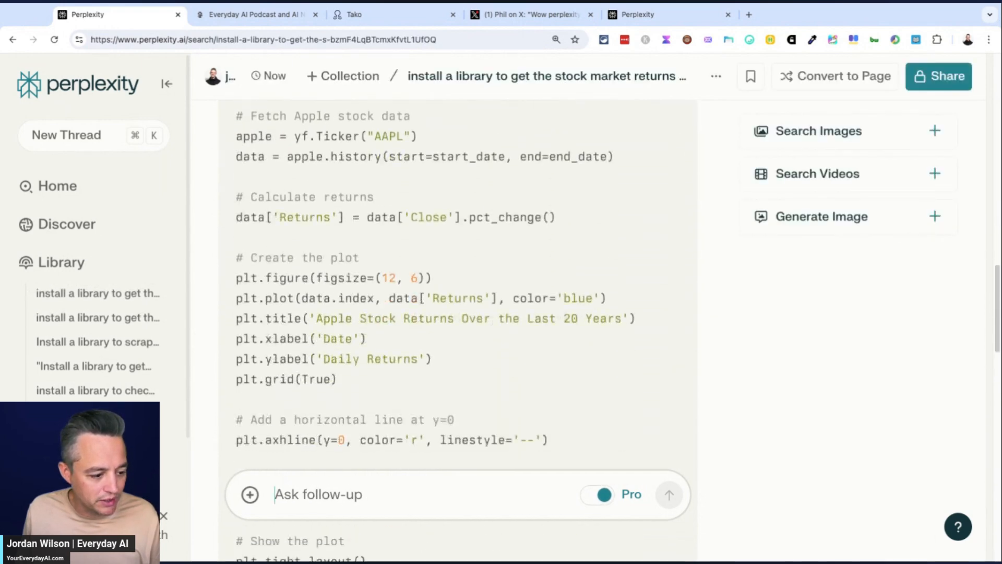
scroll("down", 3)
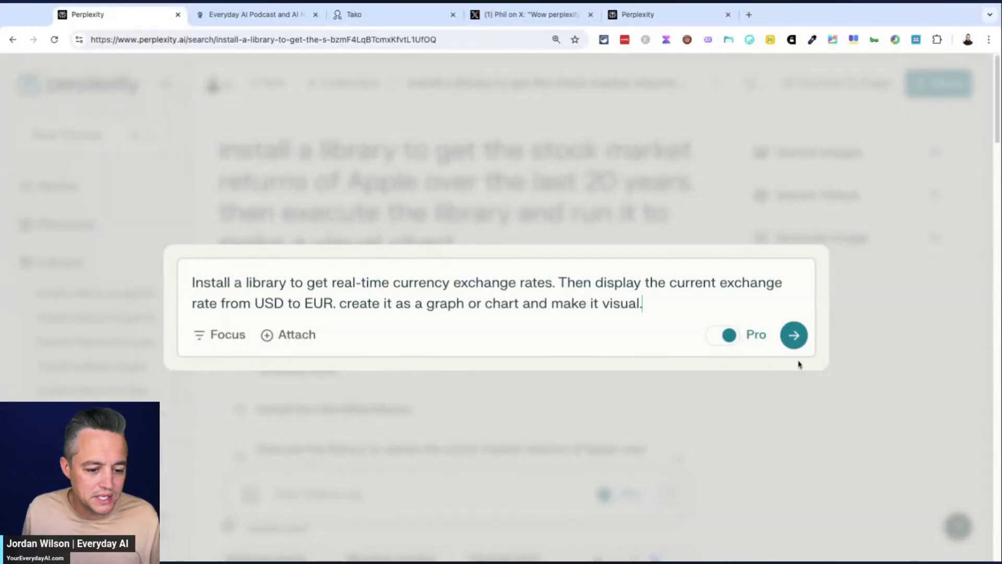
left_click(794, 334)
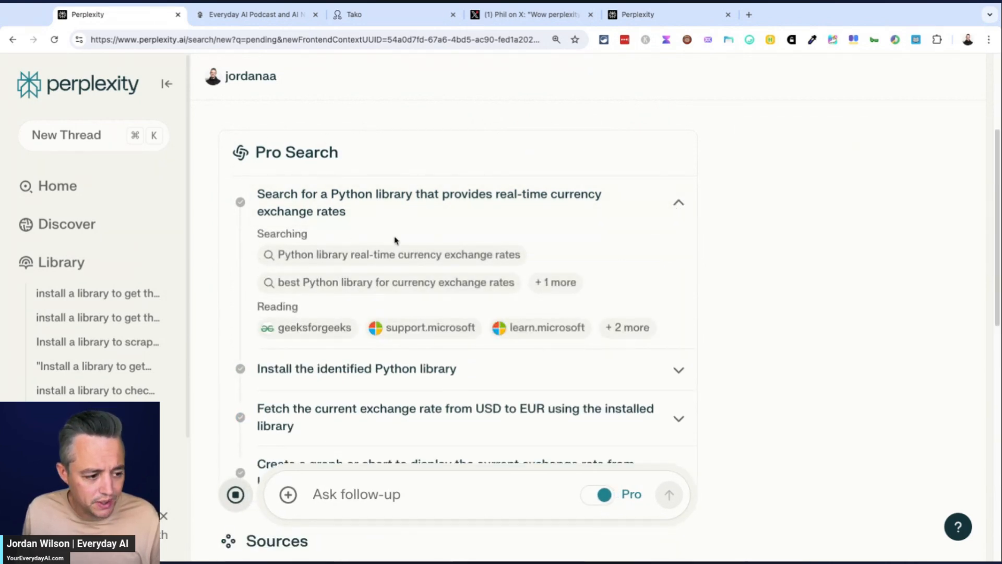
mouse_move(380, 284)
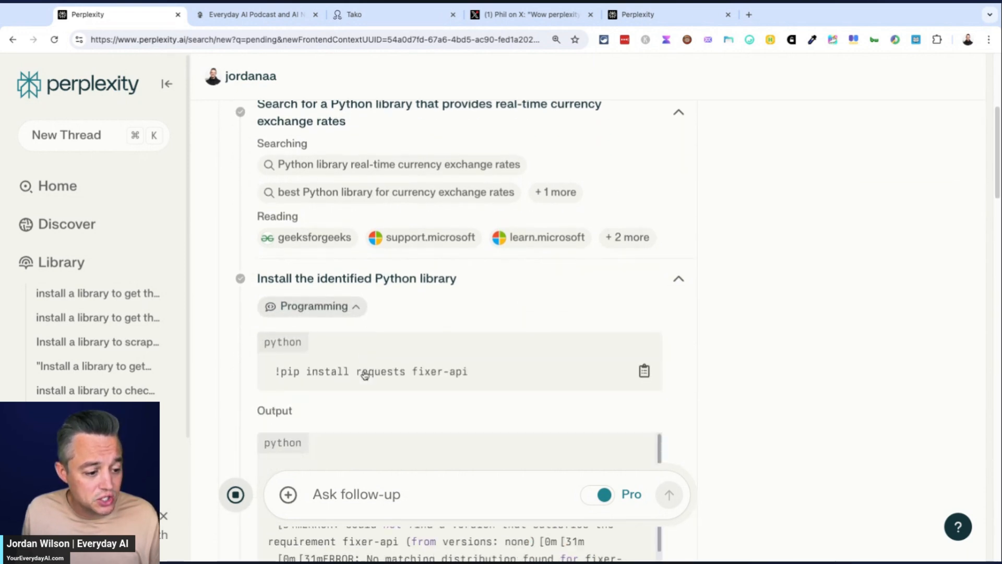
scroll("down", 3)
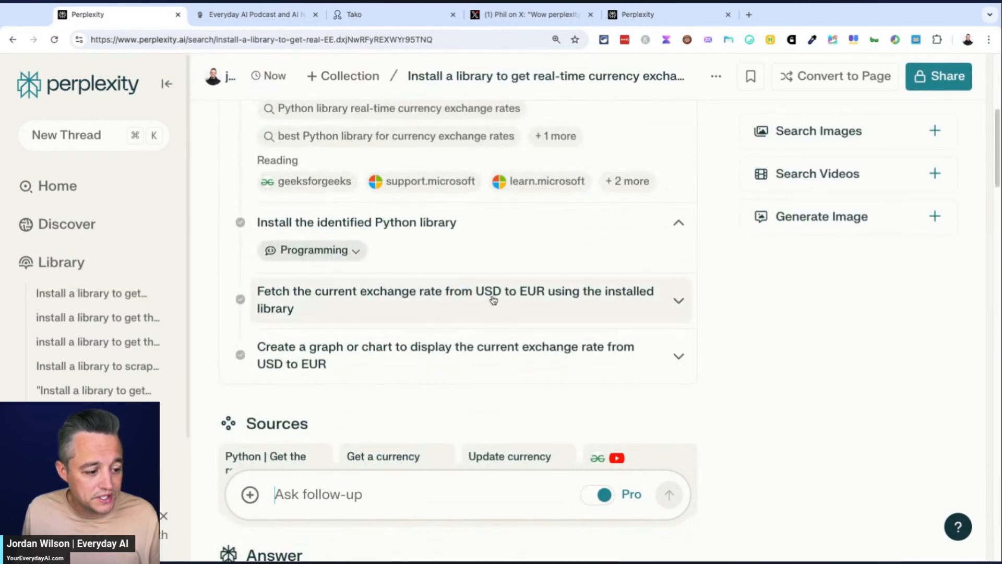
scroll("down", 3)
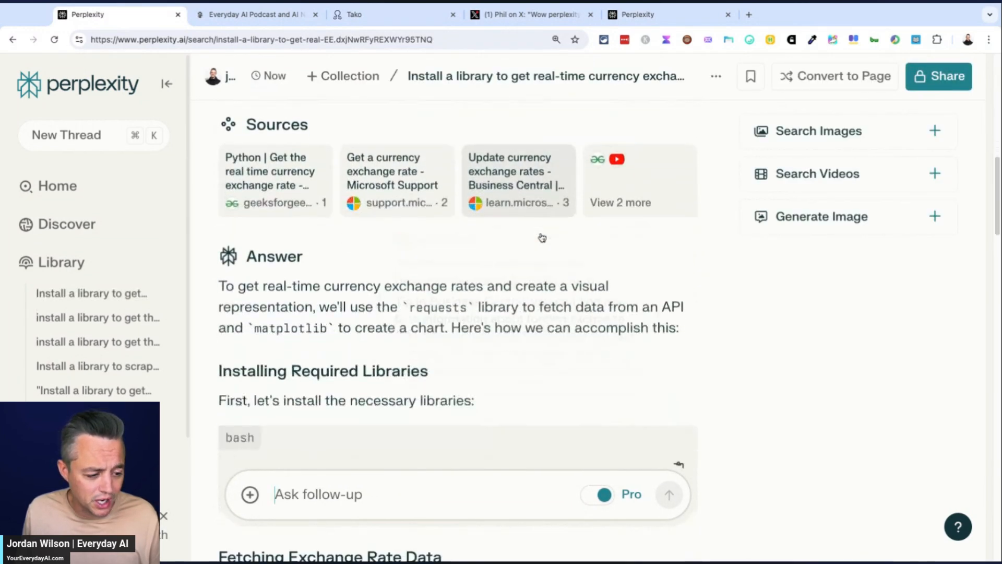
scroll("down", 3)
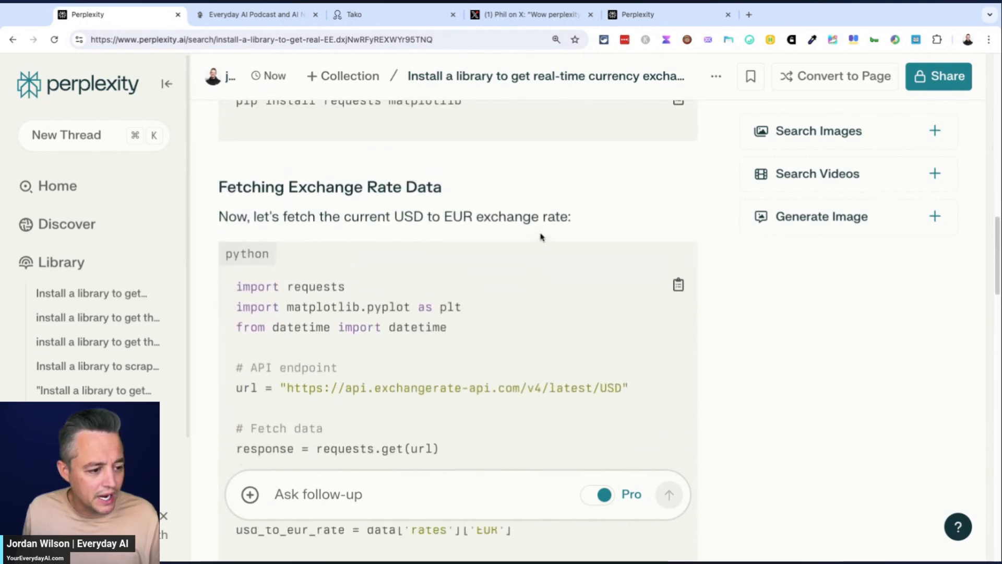
scroll("down", 3)
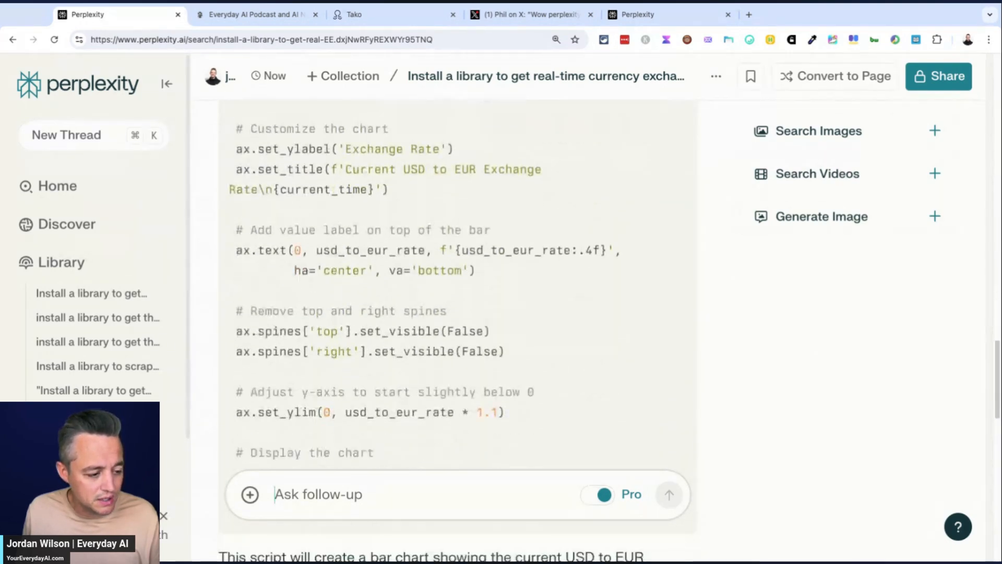
scroll("down", 3)
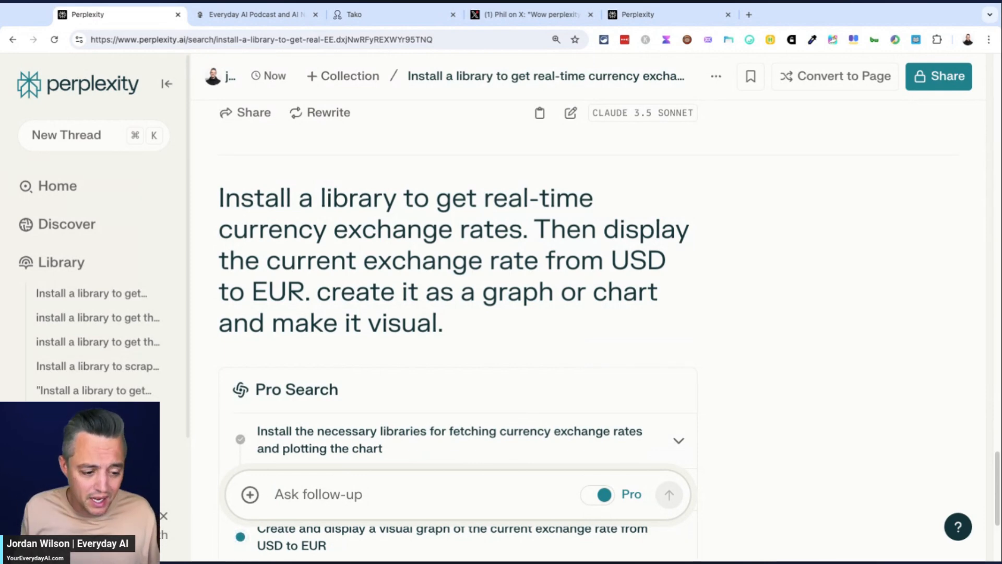
Scroll down to the rendered USD-to-EUR exchange rate bar chart.
scroll("down", 3)
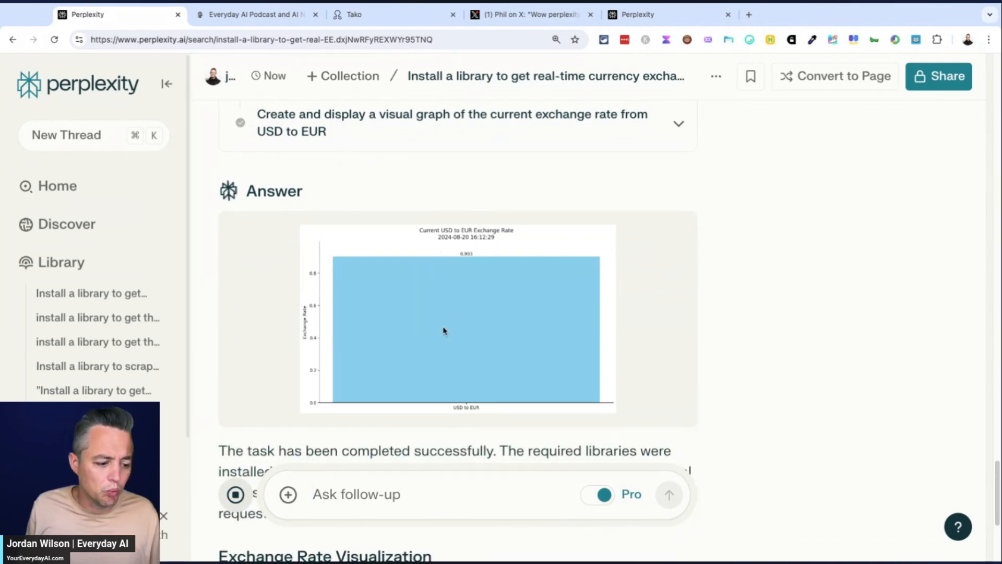
scroll("down", 3)
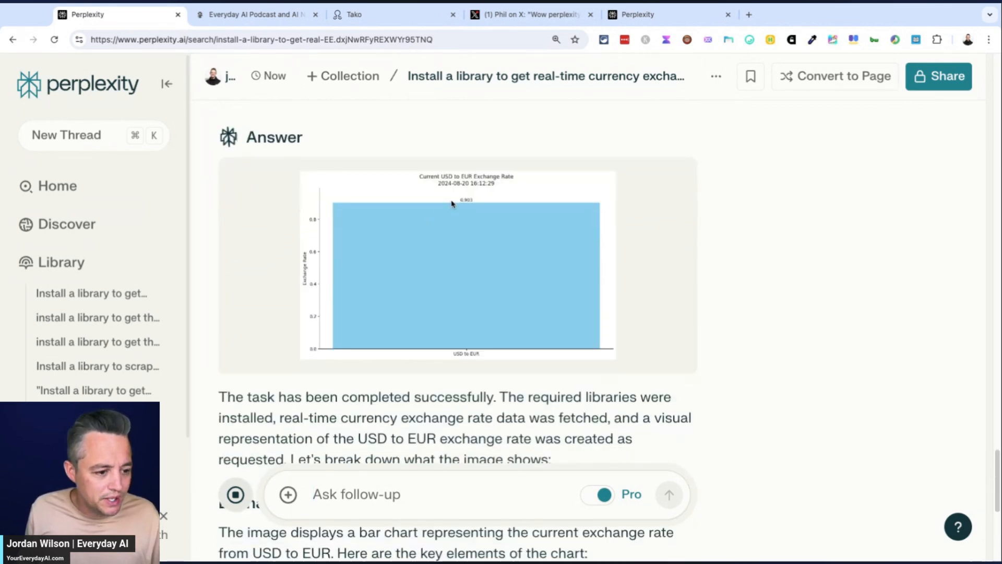
mouse_move(439, 259)
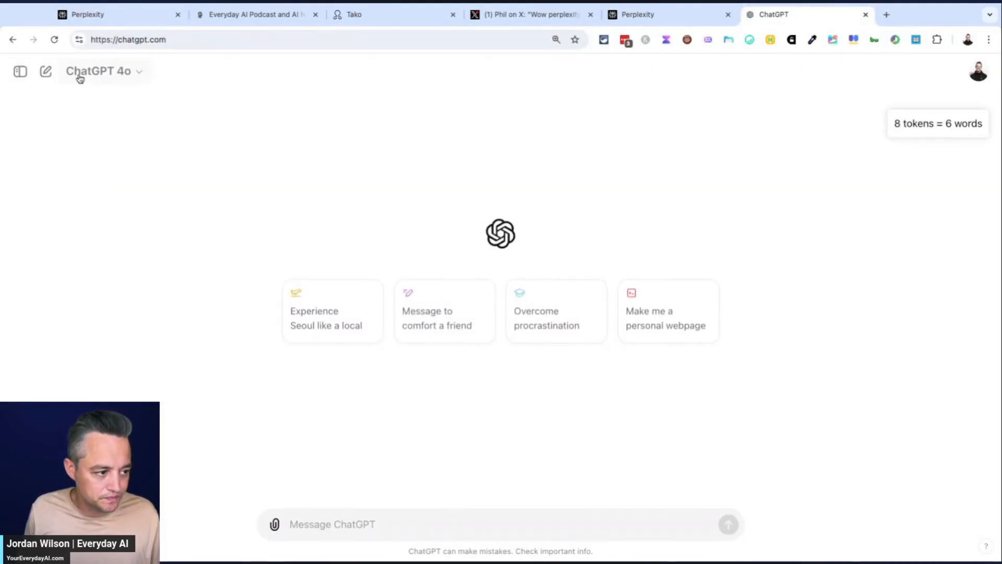
Send ChatGPT 4o the real-time USD-to-EUR chart prompt, then return to Perplexity.
type("Install a library to get real-time currency exchange rates. Then display the current exchange rate from USD to EUR. create it as a graph or chart and make it visual.")
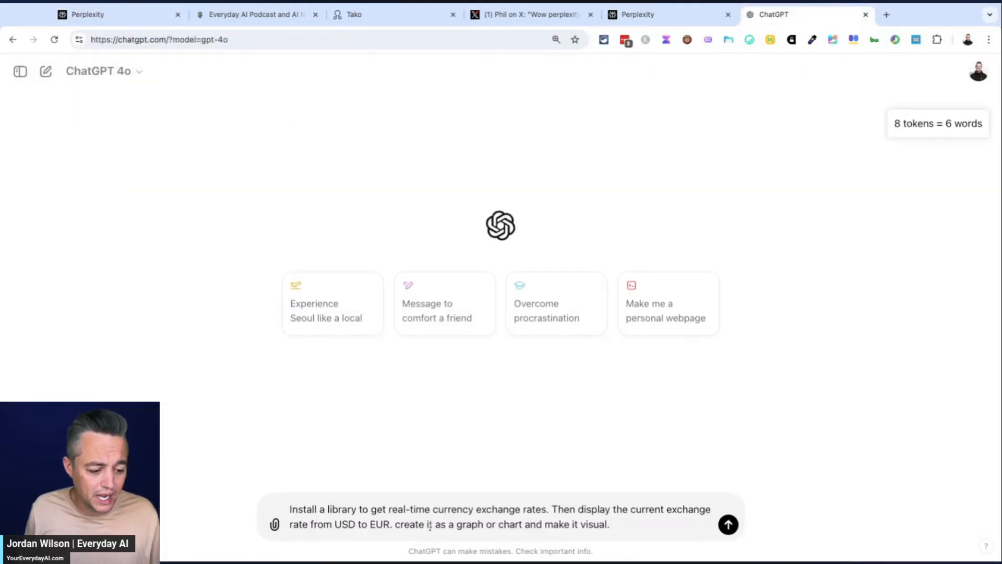
left_click(728, 524)
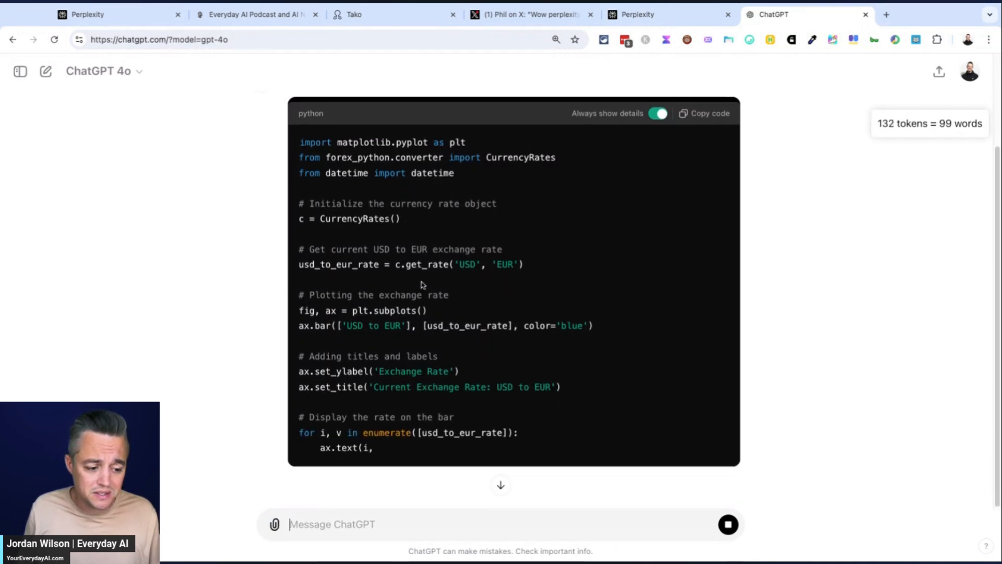
left_click(115, 14)
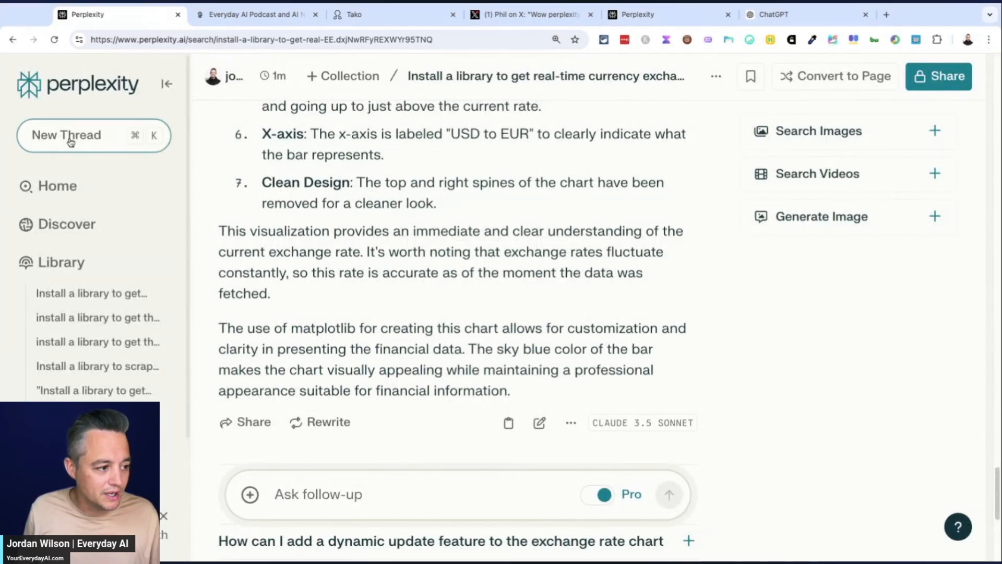
Start a new thread to scrape and graph five Hacker News headlines, checking news.ycombinator.com.
left_click(66, 134)
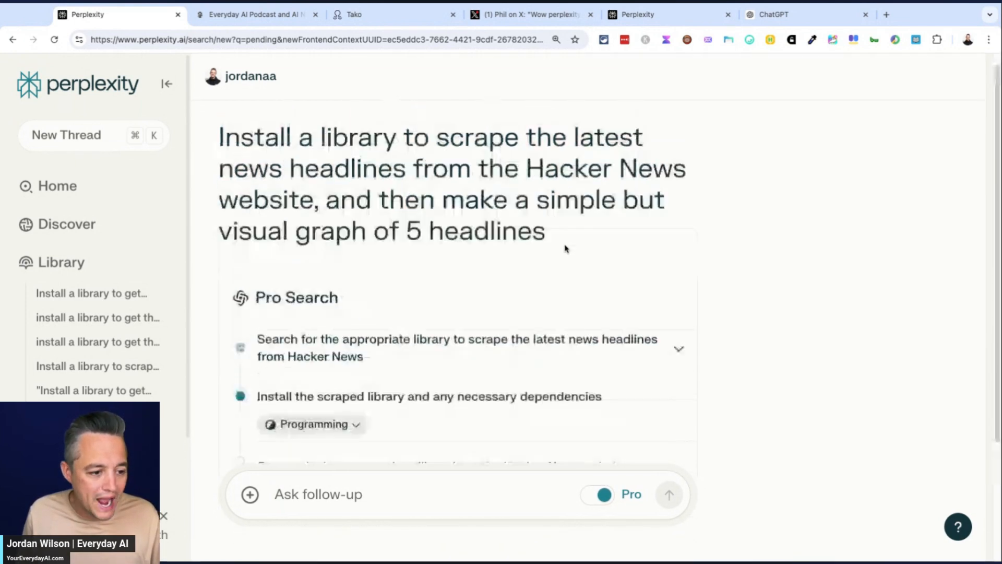
scroll("down", 3)
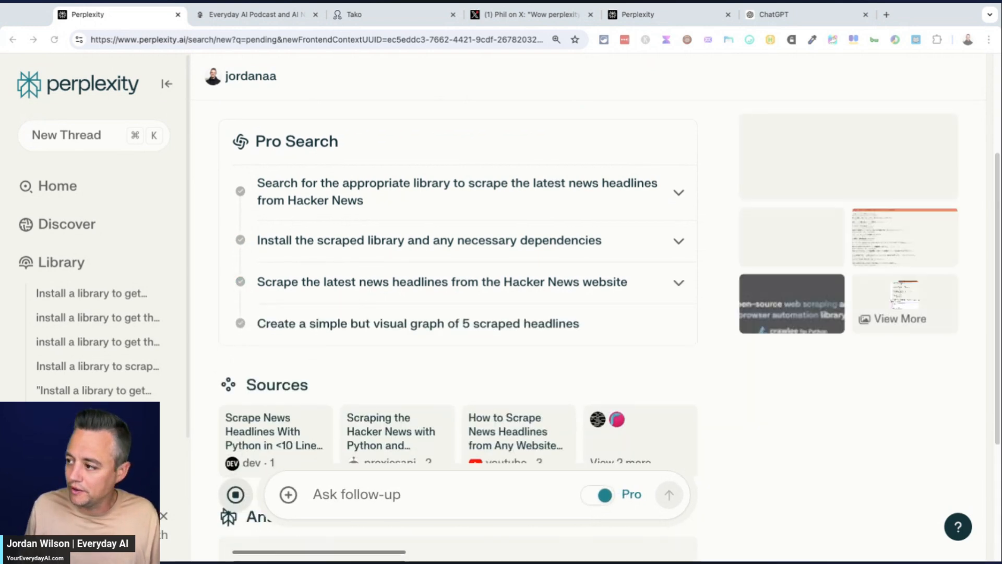
left_click(598, 14)
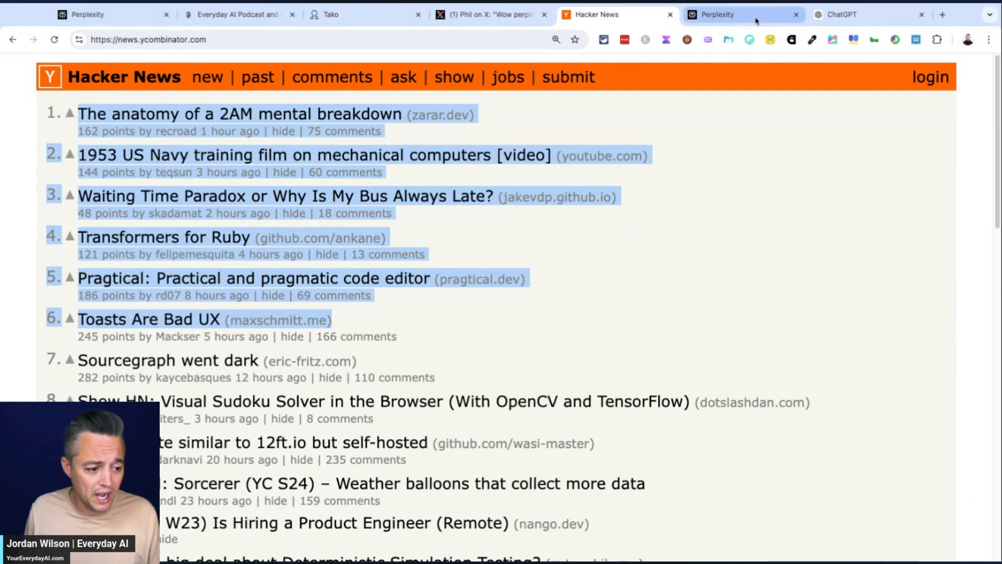
left_click(111, 14)
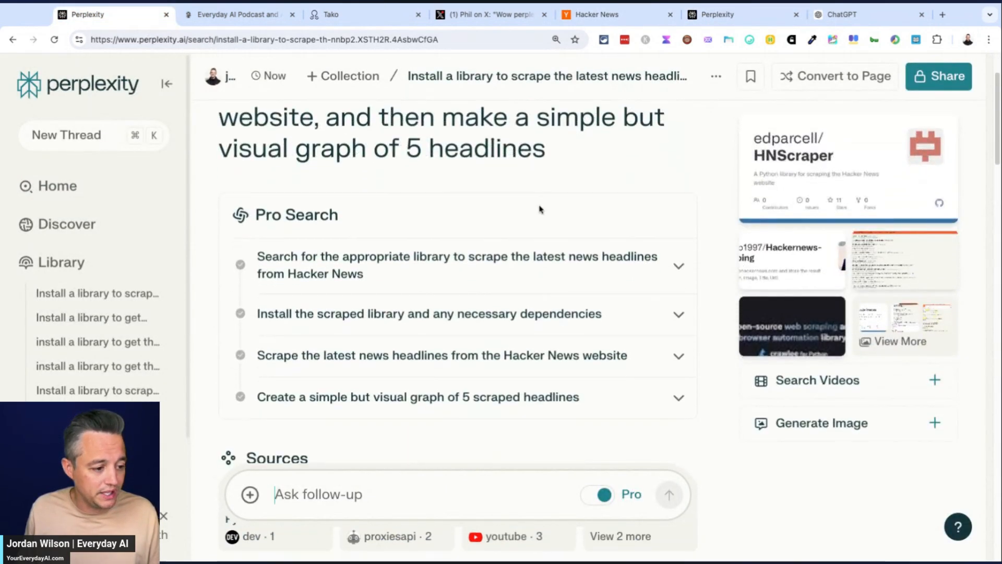
scroll("down", 3)
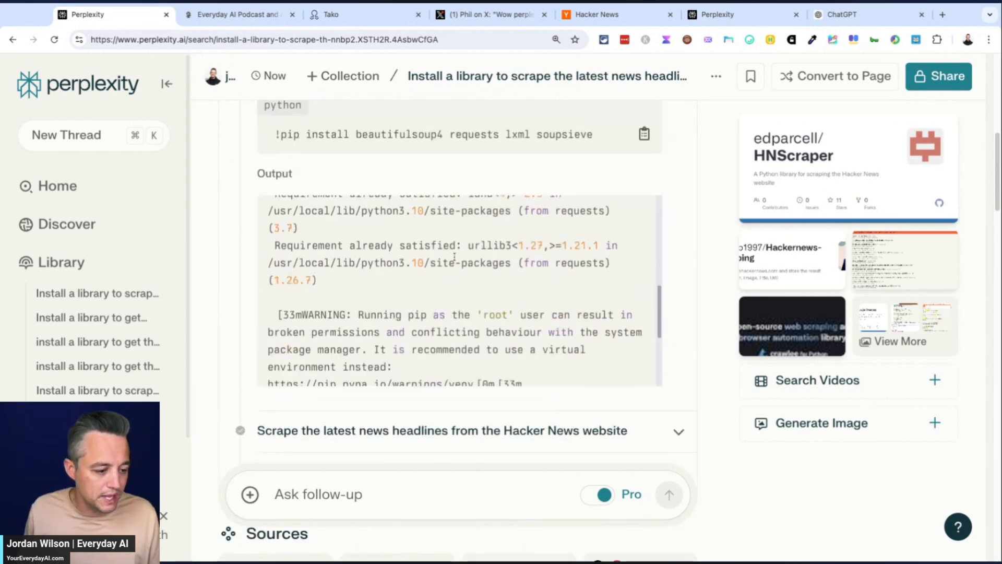
scroll("down", 3)
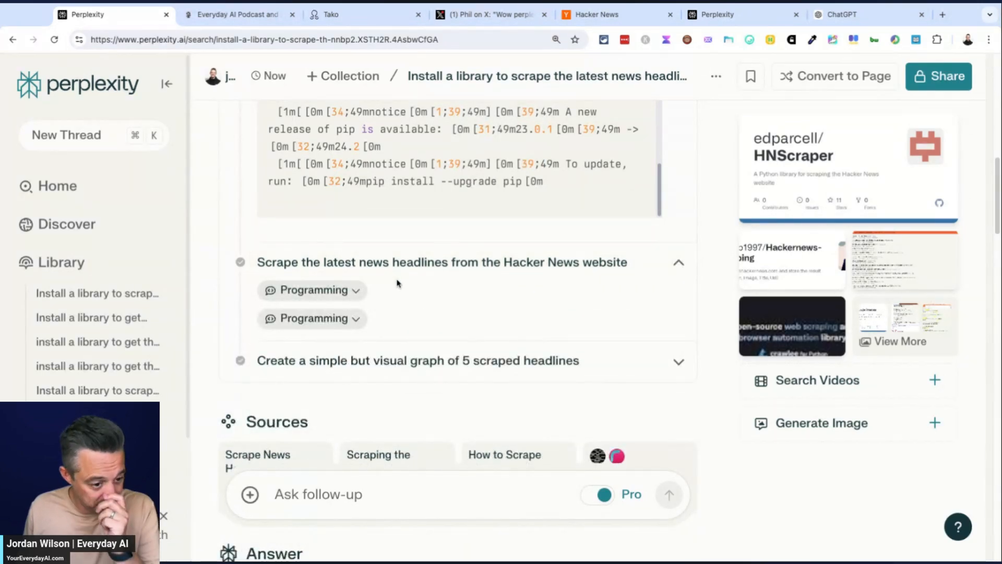
scroll("down", 3)
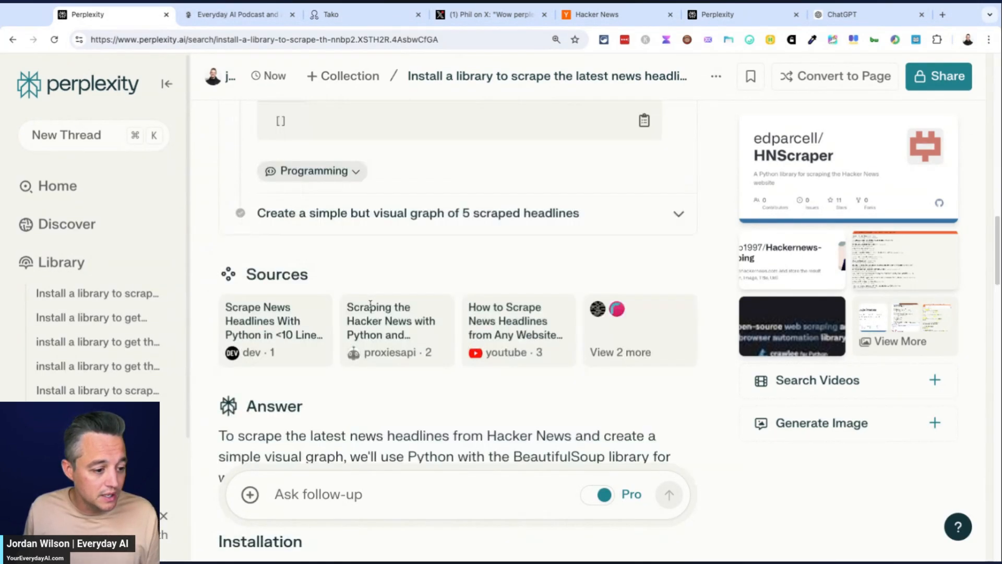
scroll("down", 3)
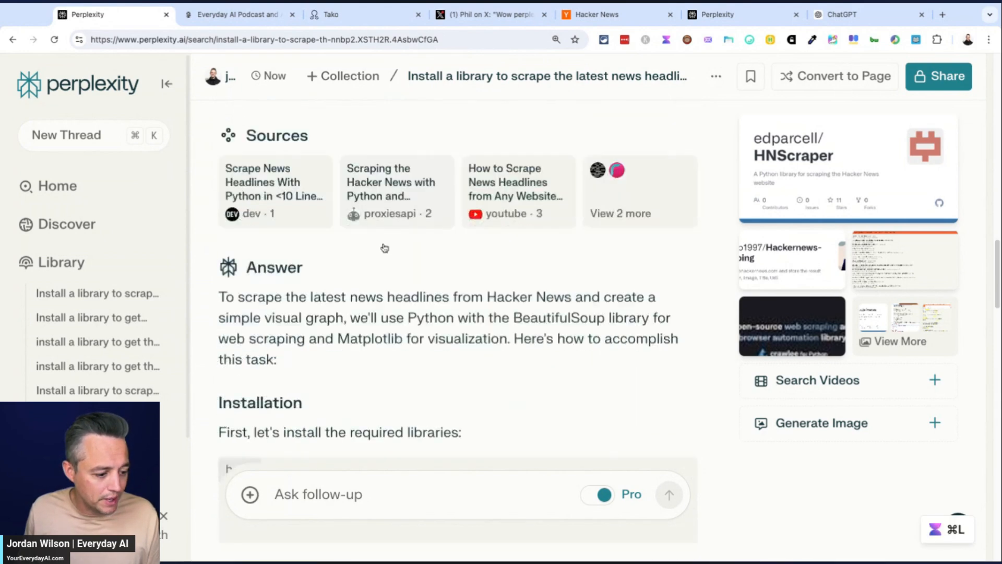
scroll("down", 3)
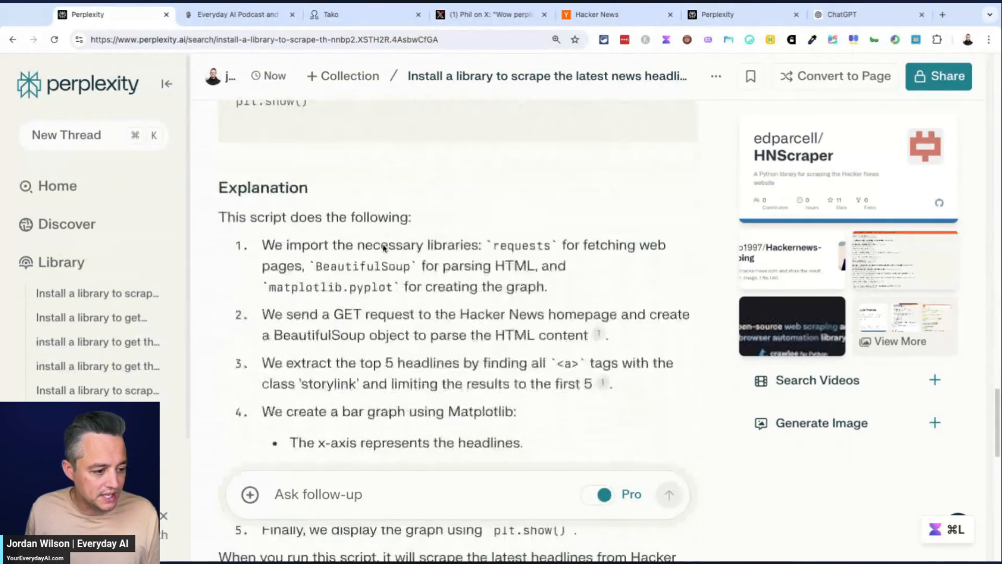
scroll("up", 3)
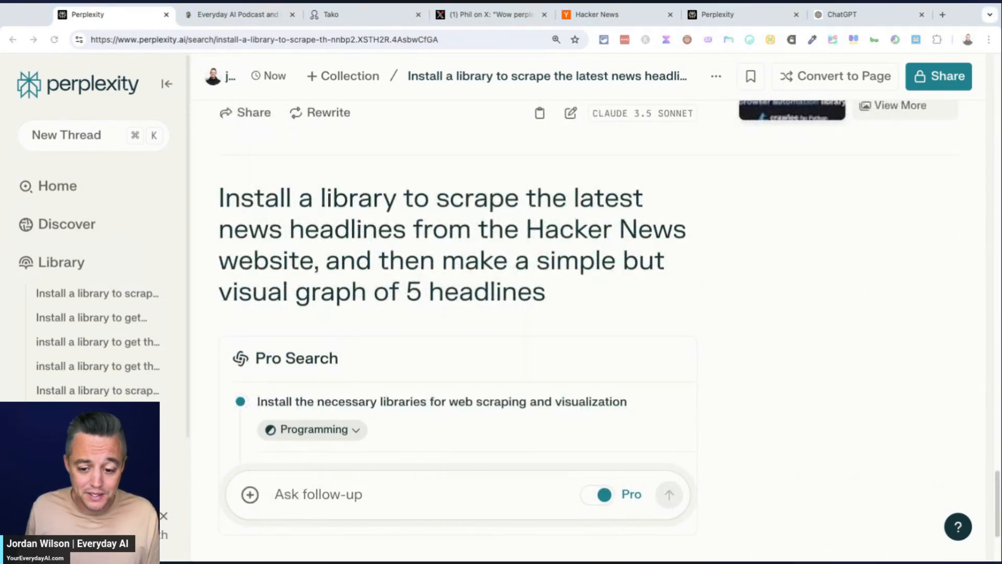
mouse_move(463, 325)
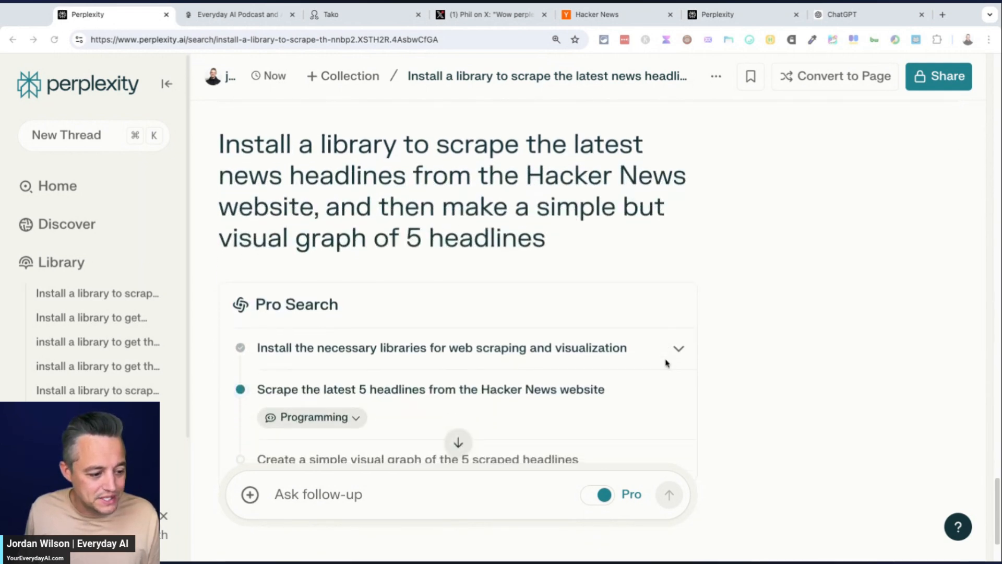
Scroll the thread to follow the rerun Pro Search steps for Hacker News.
scroll("down", 3)
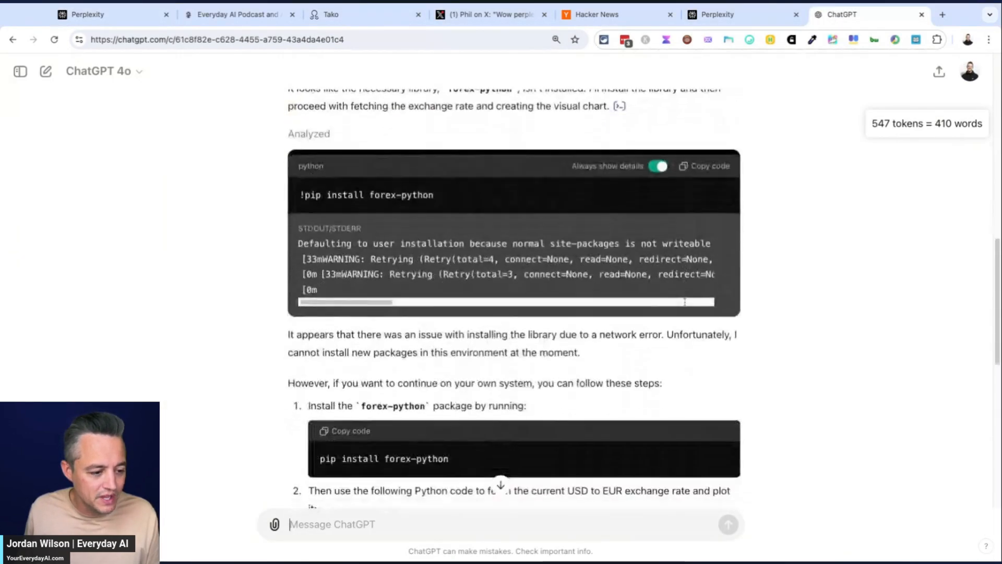
Read ChatGPT's forex-python install error reply, then go back to the Perplexity thread.
scroll("down", 3)
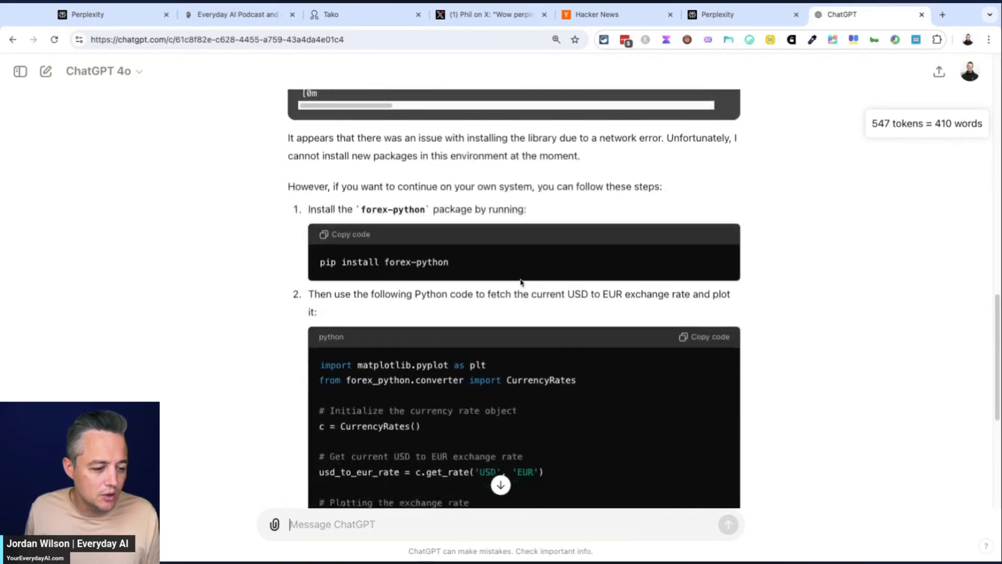
scroll("down", 3)
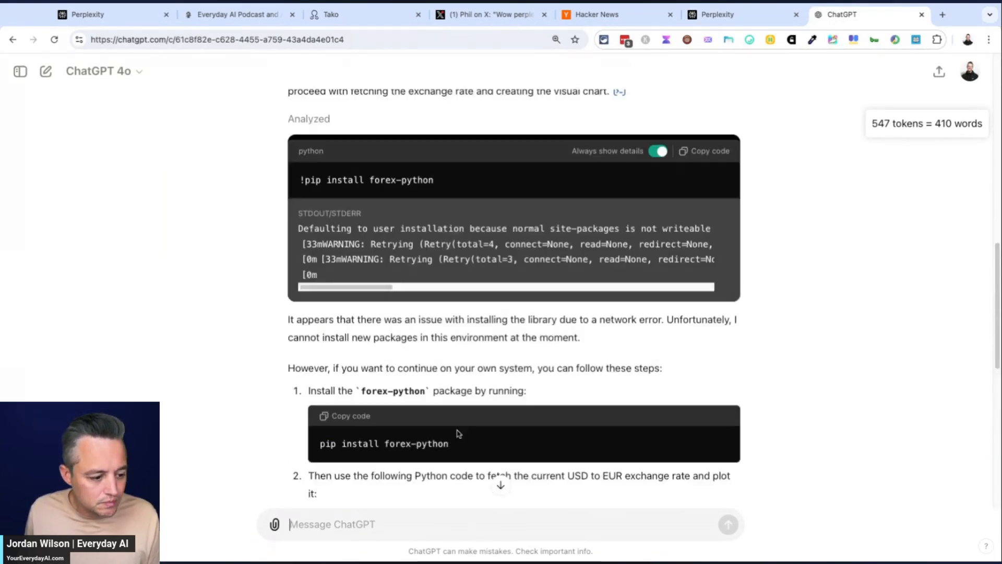
left_click(111, 14)
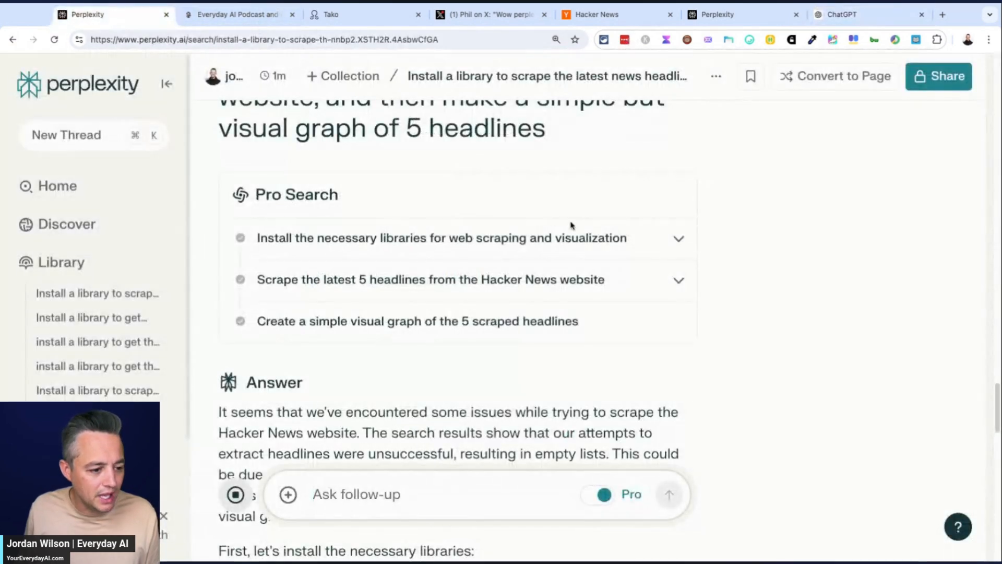
Scroll the Library list to the older Hacker News headline-scraping thread.
scroll("up", 3)
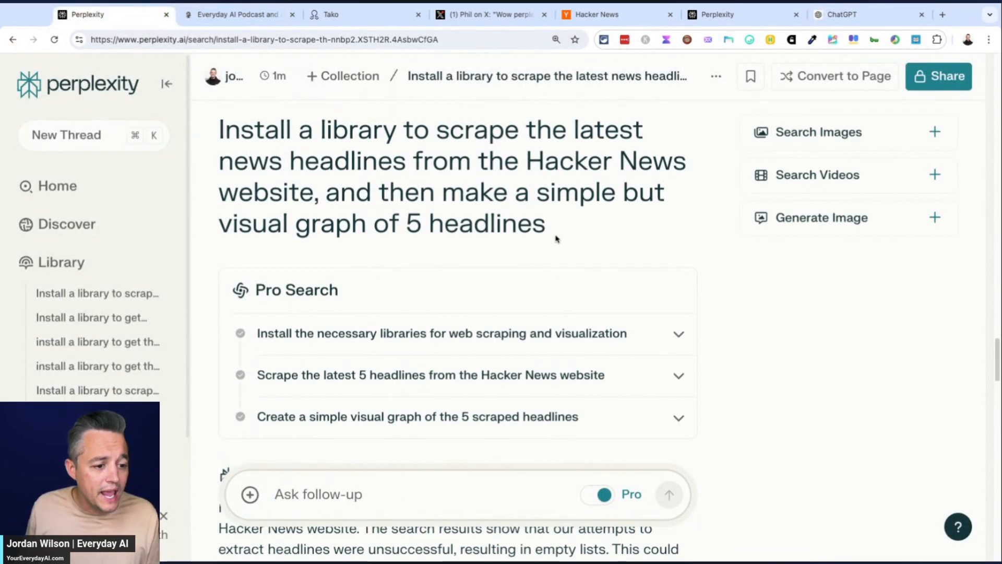
scroll("down", 3)
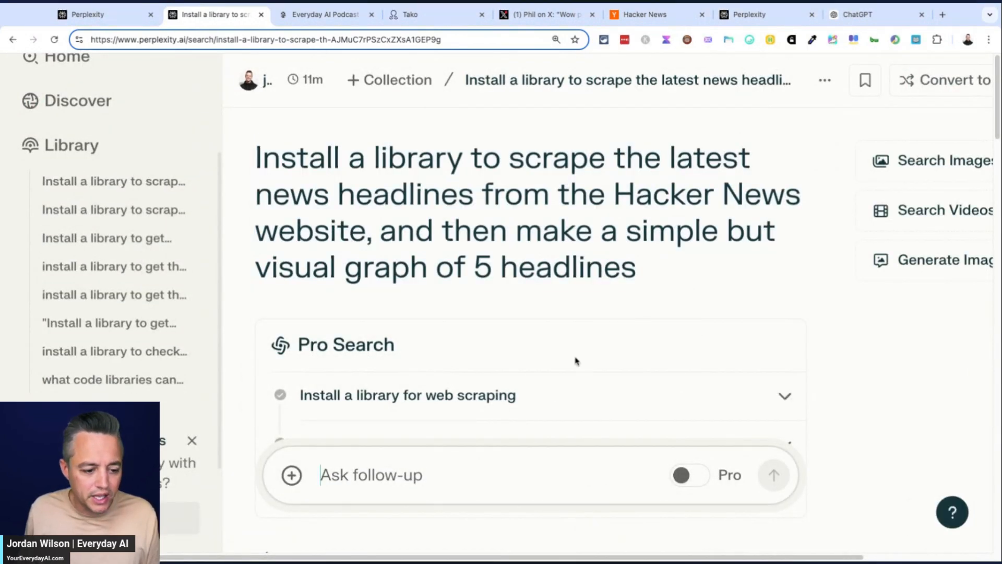
View the Hacker News top-five headlines bar chart as a standalone image, then return to Perplexity.
scroll("down", 3)
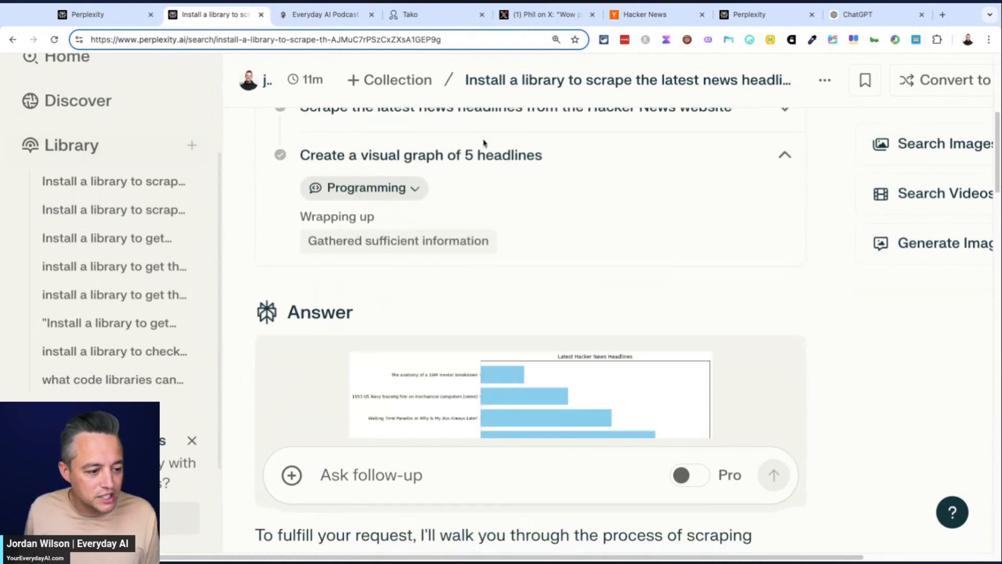
scroll("down", 3)
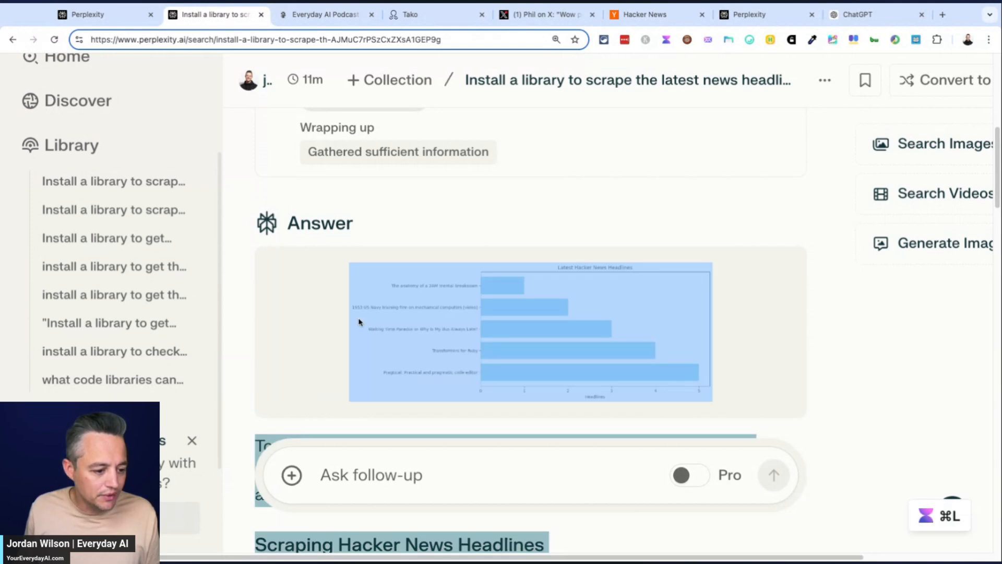
left_click(530, 330)
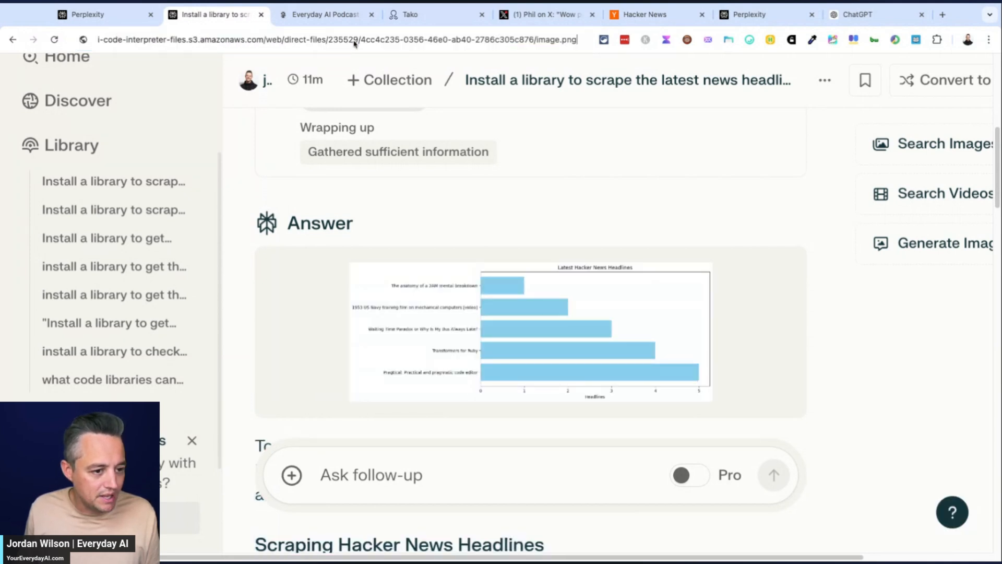
left_click(530, 329)
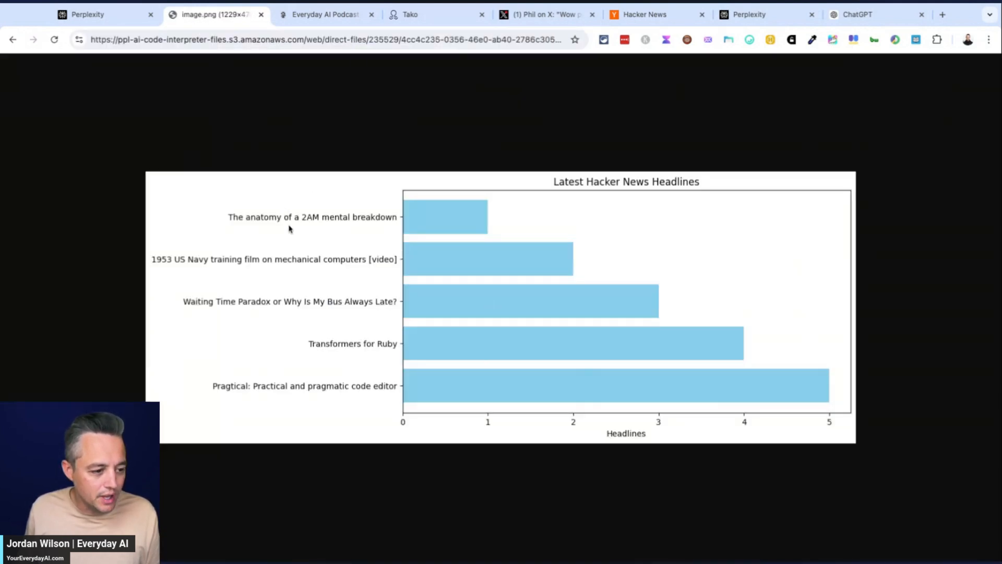
mouse_move(428, 225)
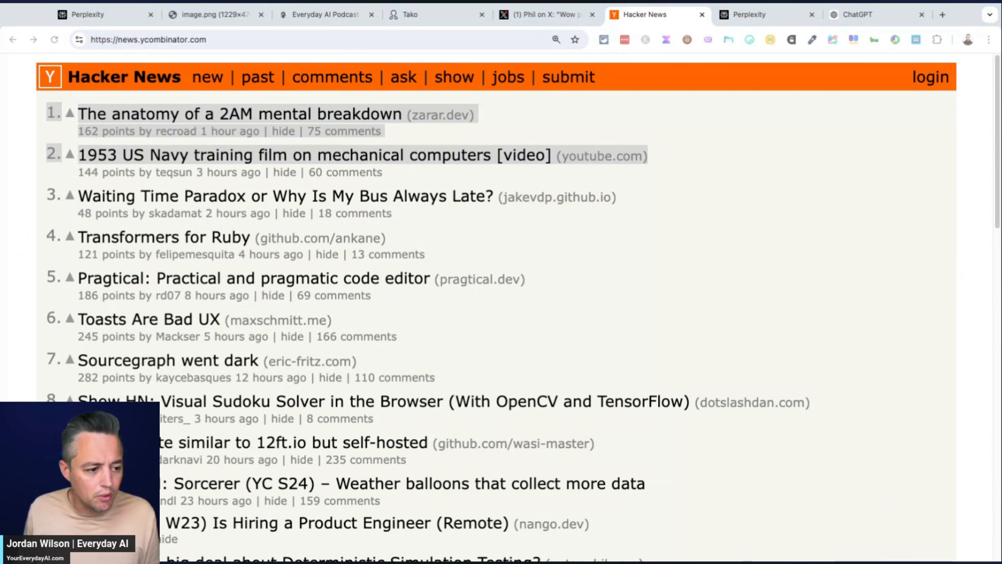
left_click(96, 14)
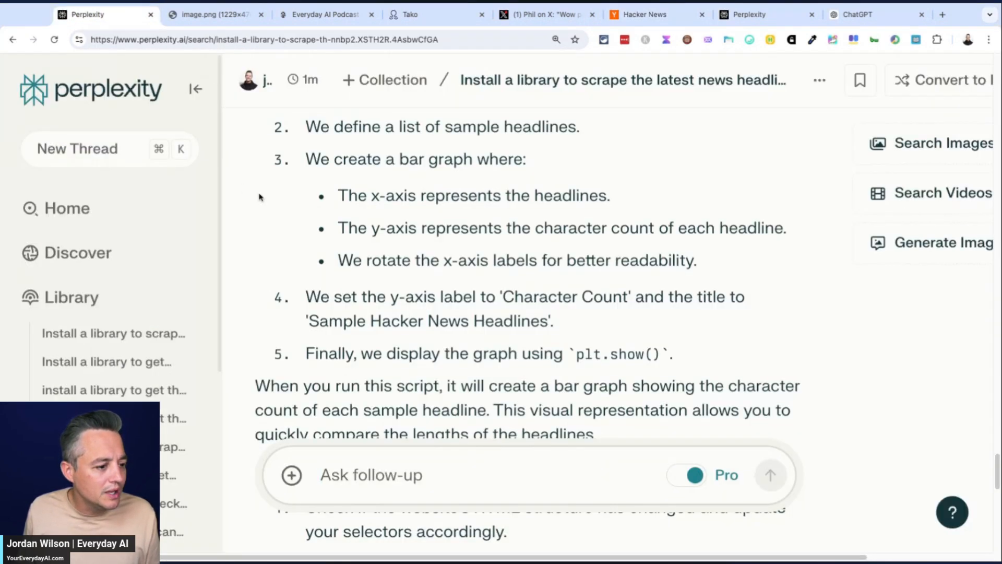
scroll("down", 3)
type("Install a library to track cryptocurrency prices in real-time. Then display the current price of Bitcoin as a chart or graph. make it visual.")
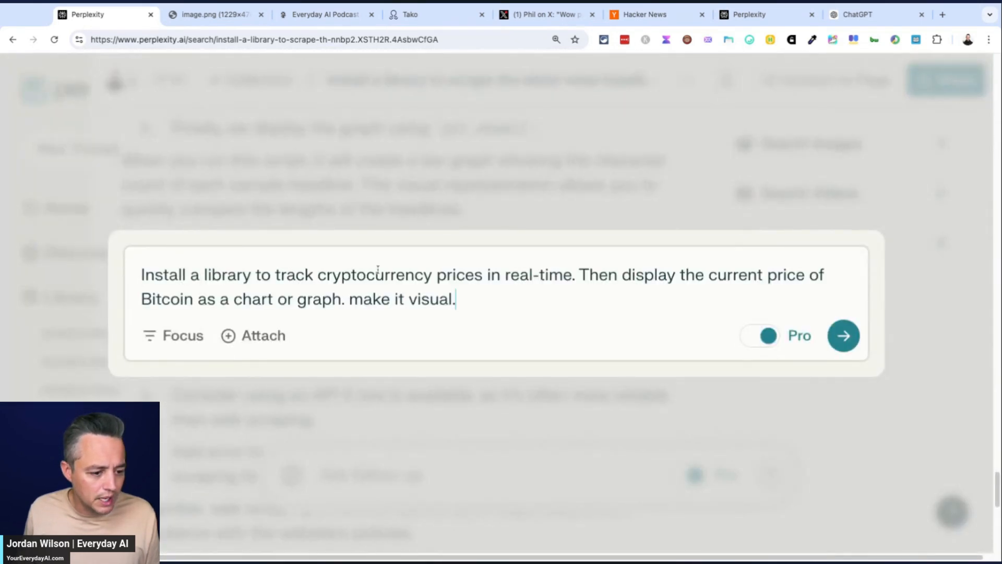
Run the real-time Bitcoin price chart query with Pro Search, then compare Claude's reply.
left_click(843, 335)
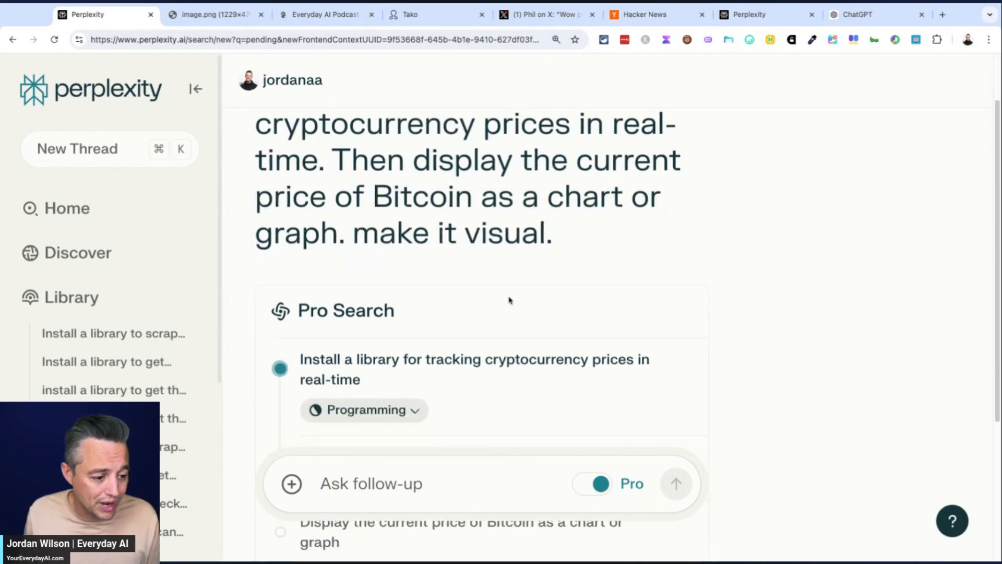
scroll("down", 3)
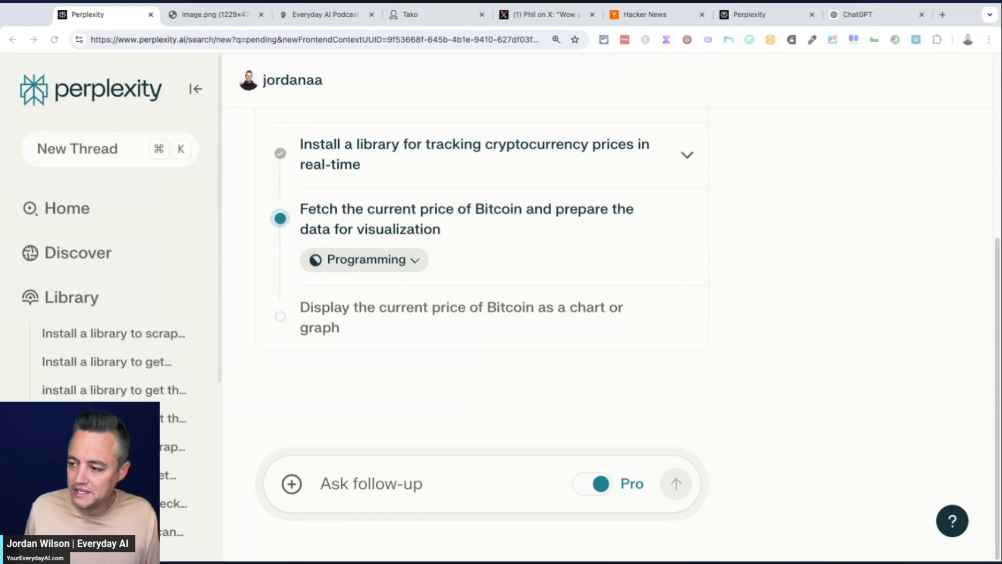
left_click(573, 14)
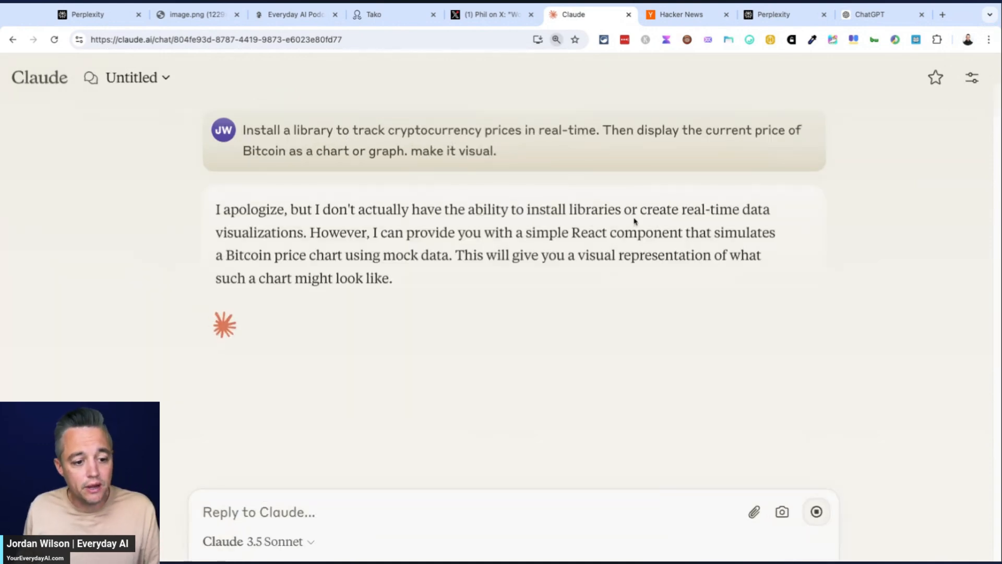
Preview Claude's 'React Component: Bitcoin Price Chart' mock-data line chart, then return to Perplexity.
left_click(273, 373)
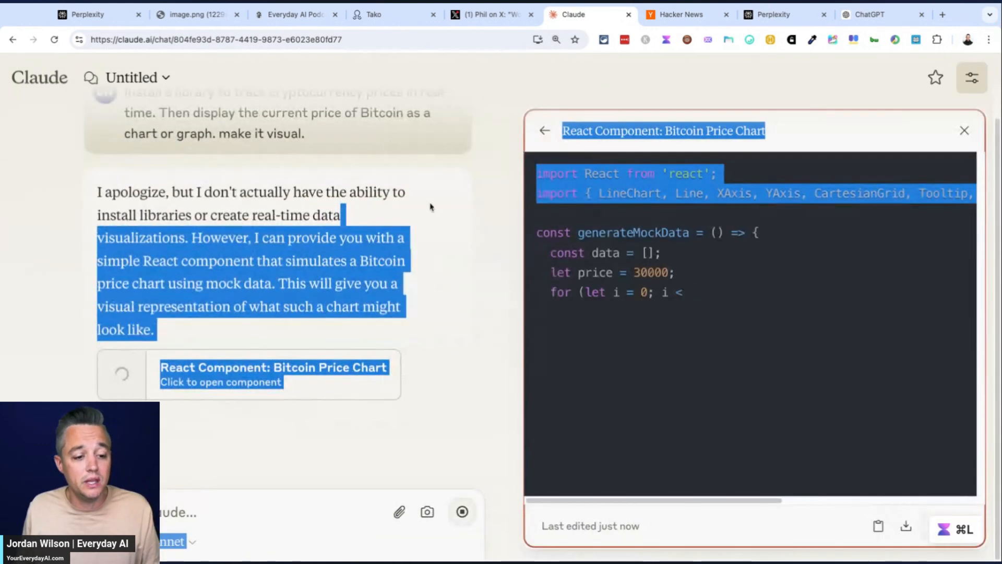
scroll("down", 3)
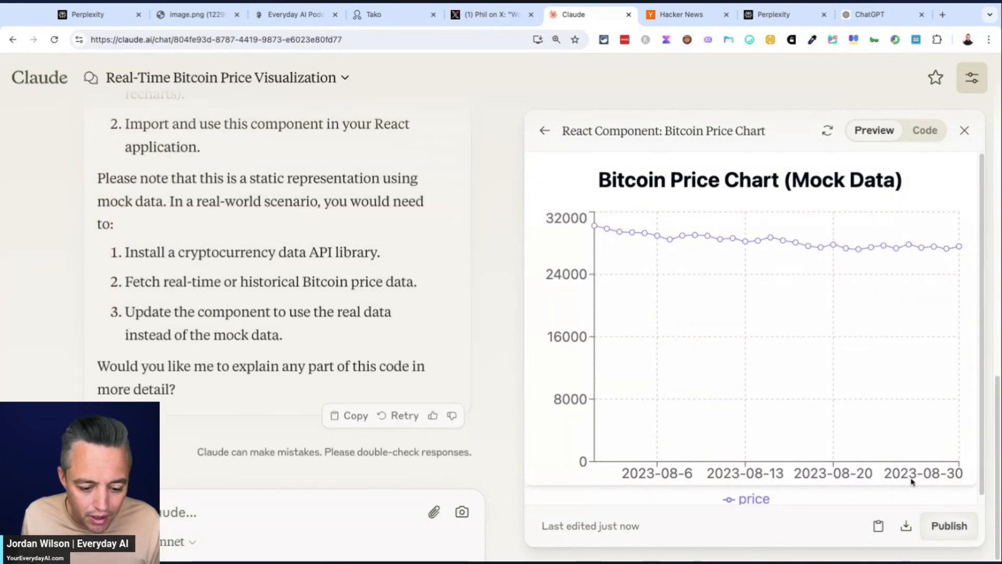
mouse_move(631, 231)
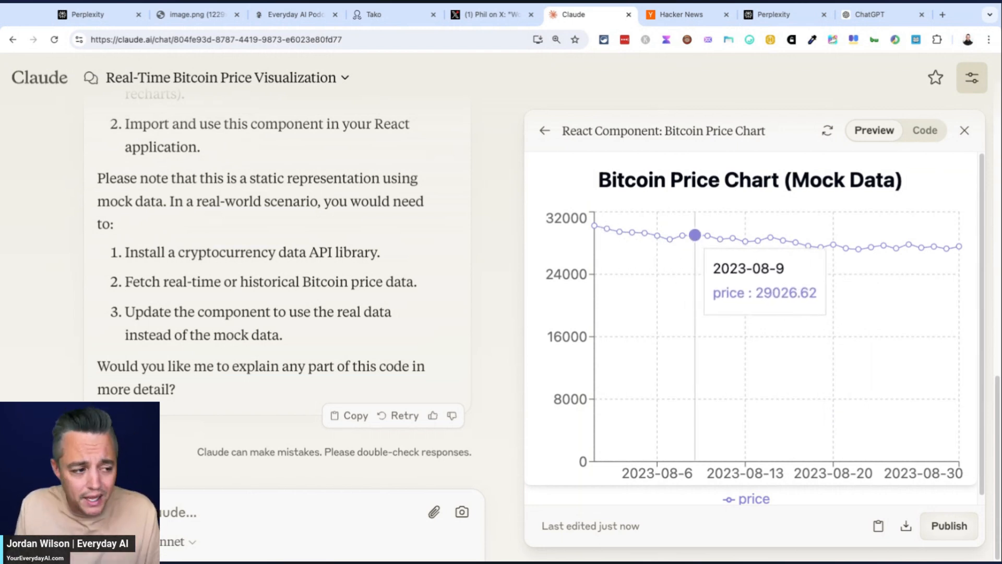
left_click(89, 14)
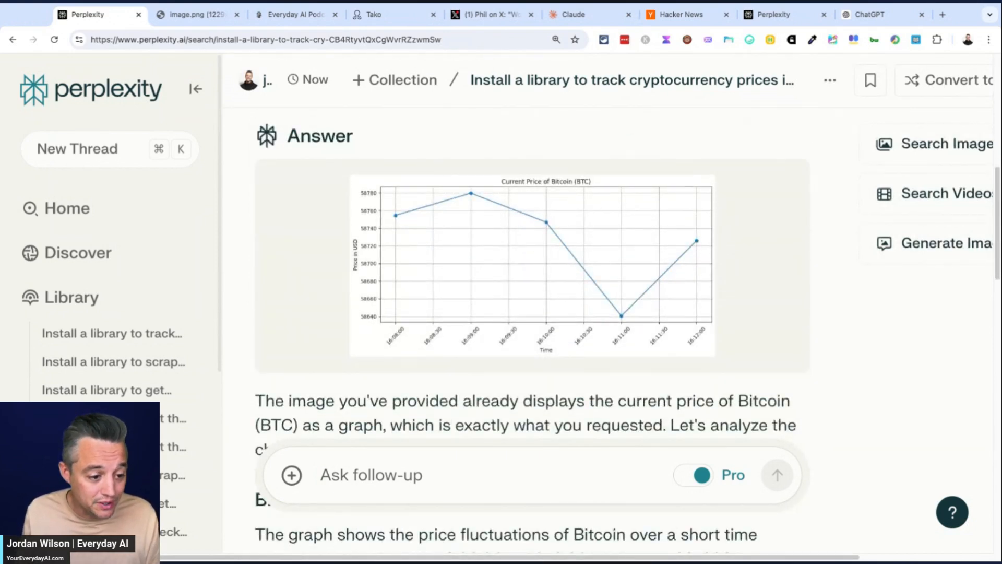
Inspect Perplexity's Current Price of Bitcoin line chart and open a blank browser tab.
scroll("down", 3)
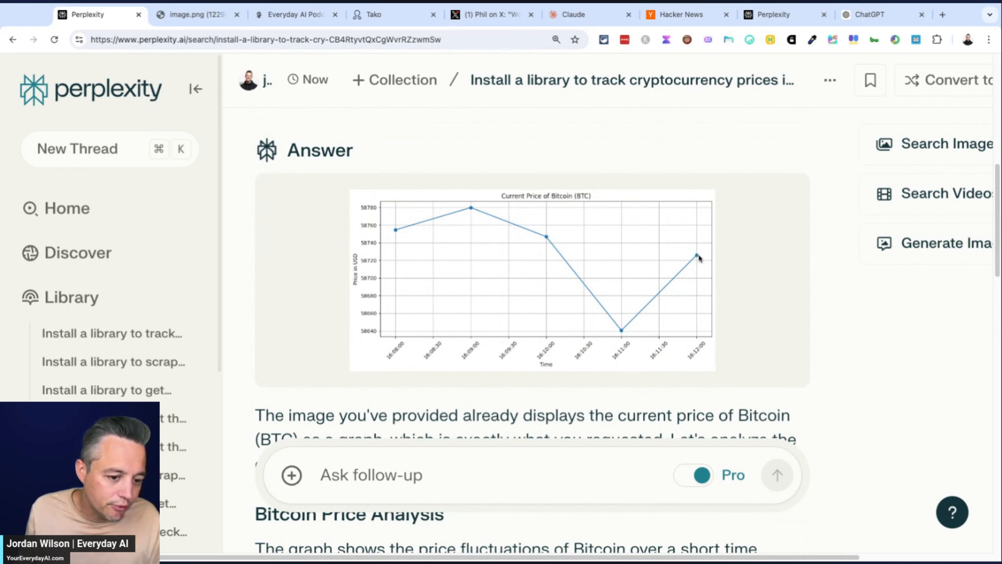
mouse_move(600, 258)
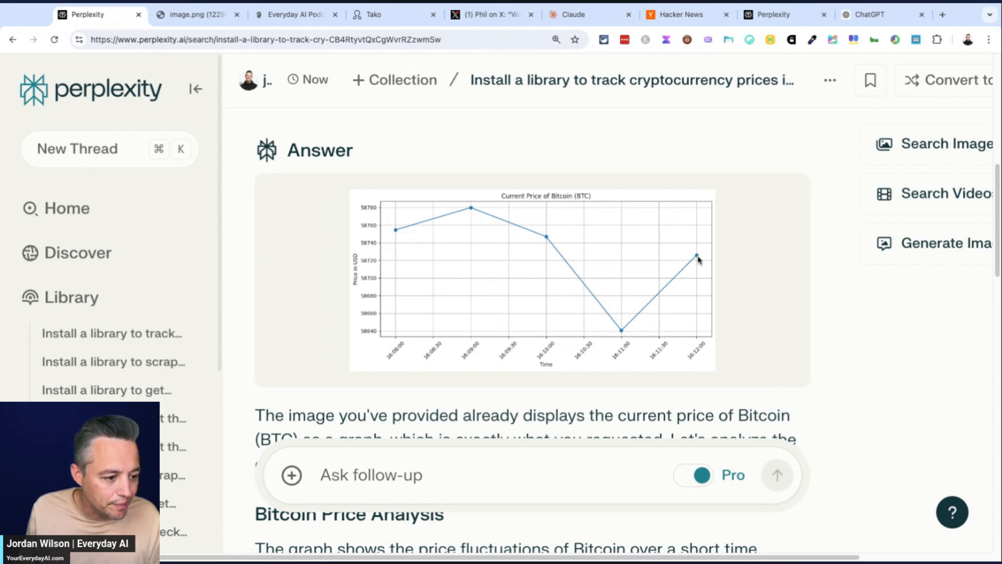
mouse_move(785, 365)
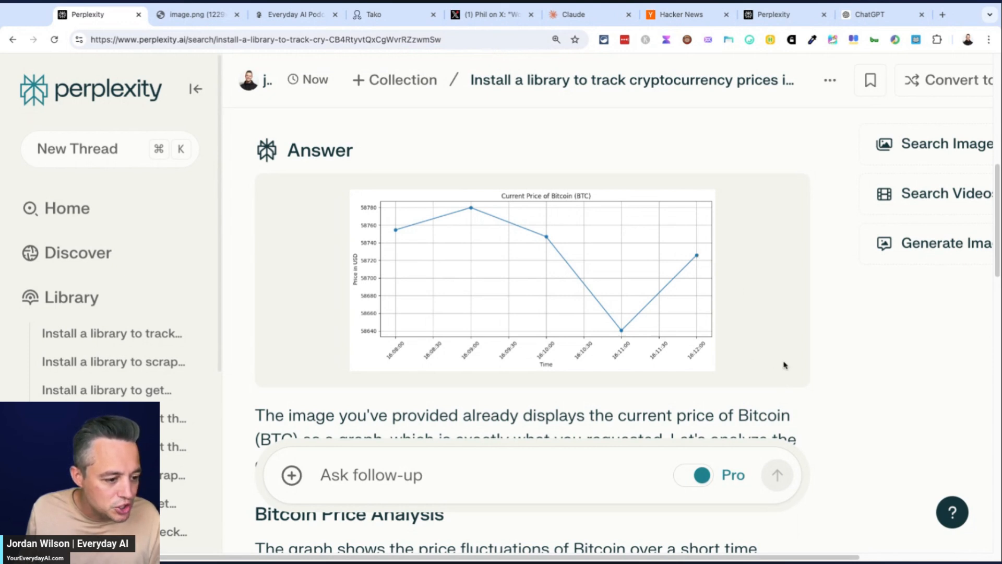
left_click(941, 14)
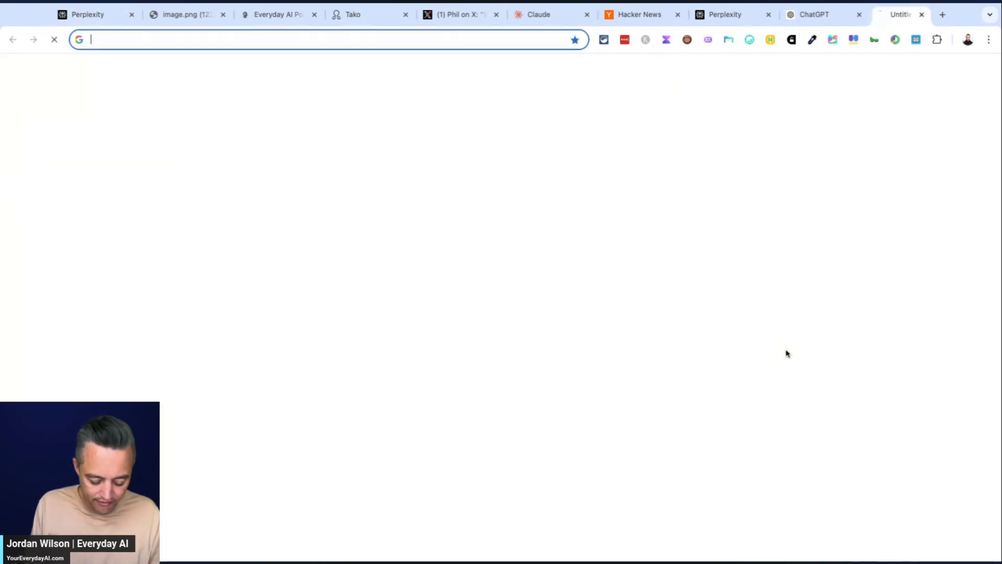
Look up the bitcoin price on Google (58,945 USD), compare with Perplexity, then visit Everyday AI.
type("bitcoin+price&oq=bitcoin&gs_lcrp=EgZjaHJvbWUqDQgBEAAYgwEYsQMYgAQyD...")
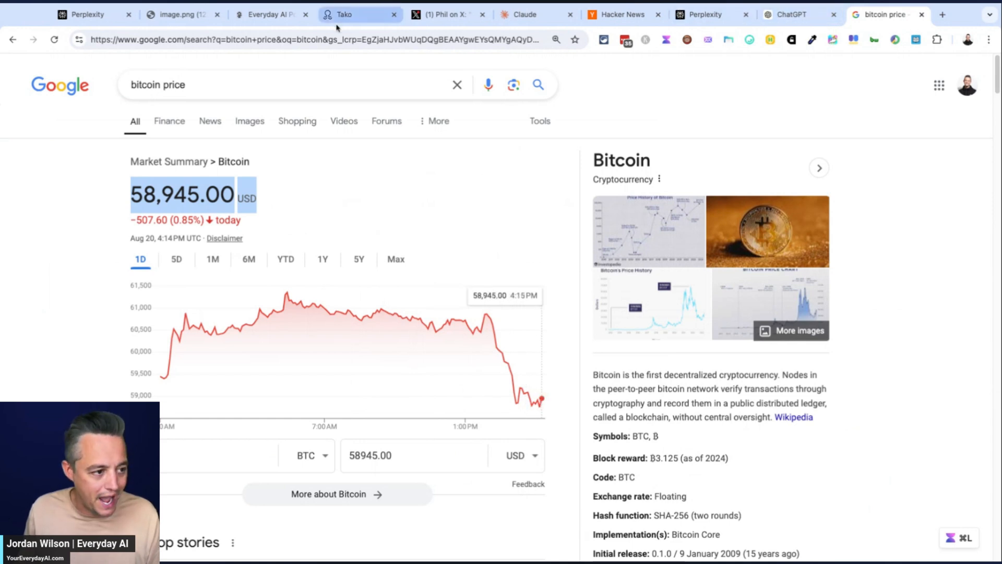
left_click(90, 14)
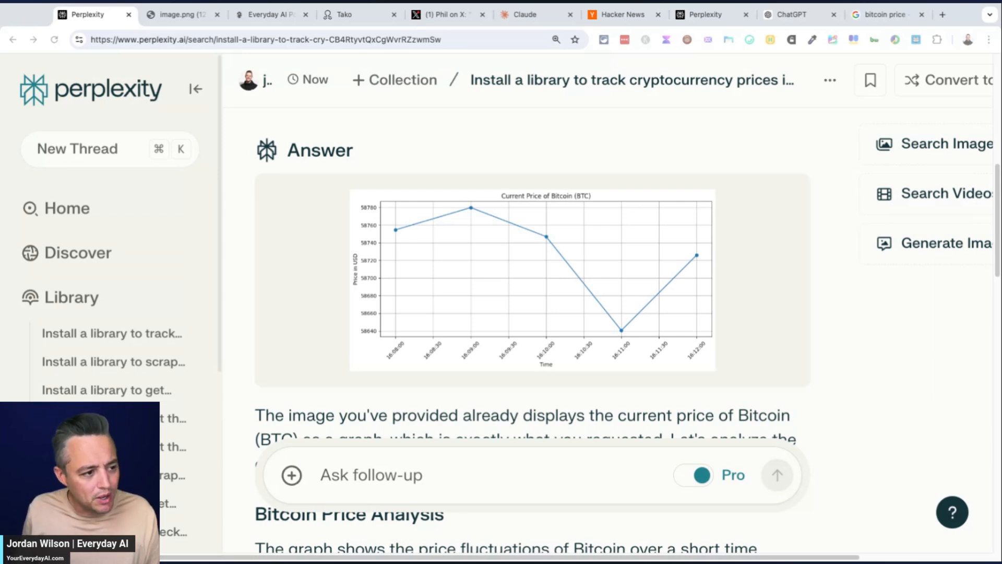
left_click(268, 14)
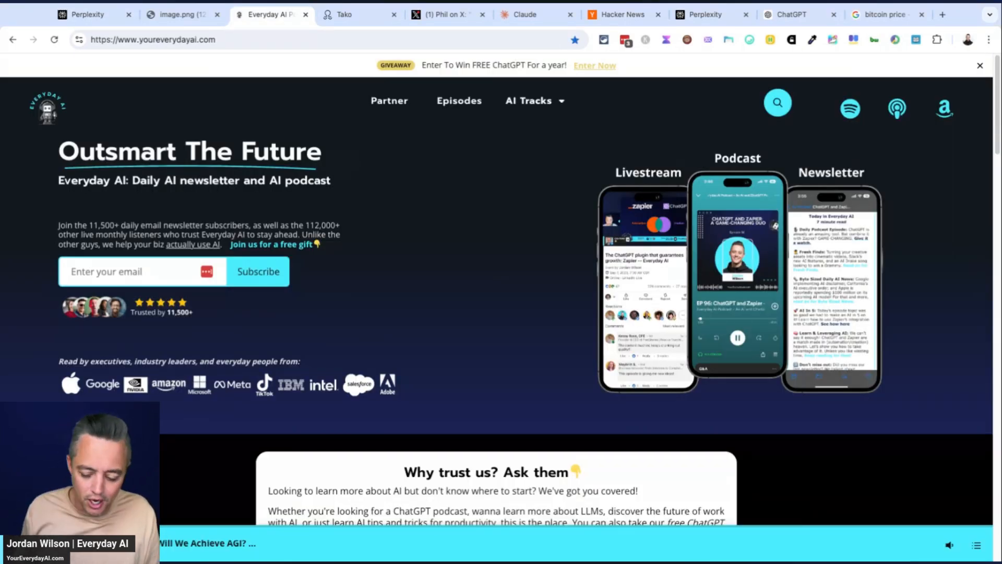